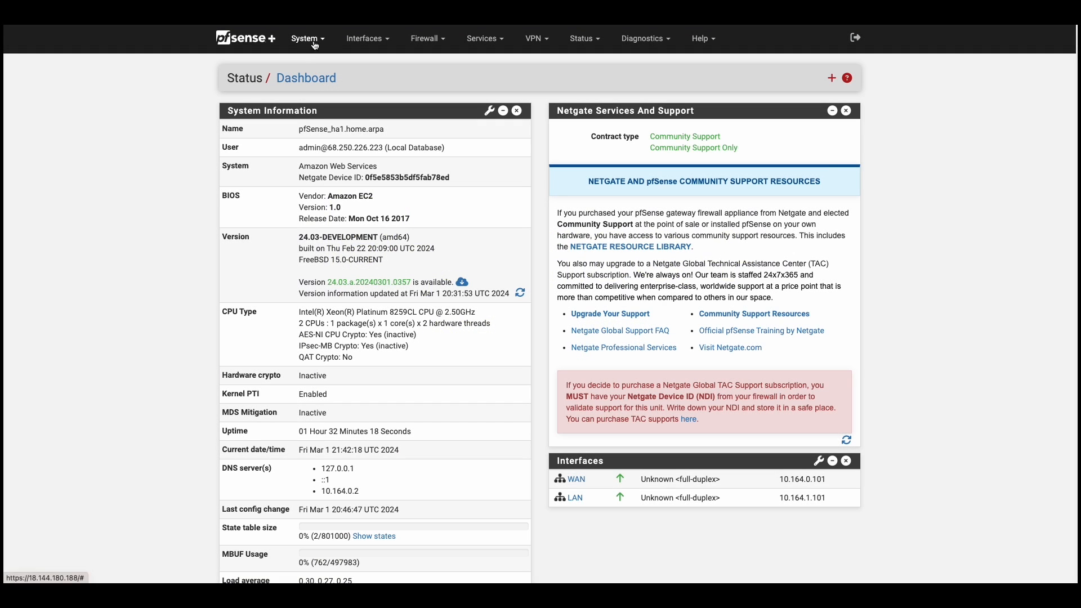
- Enable state synchronization and start entering pfsync peer IP 10.164.2.101
left_click(306, 38)
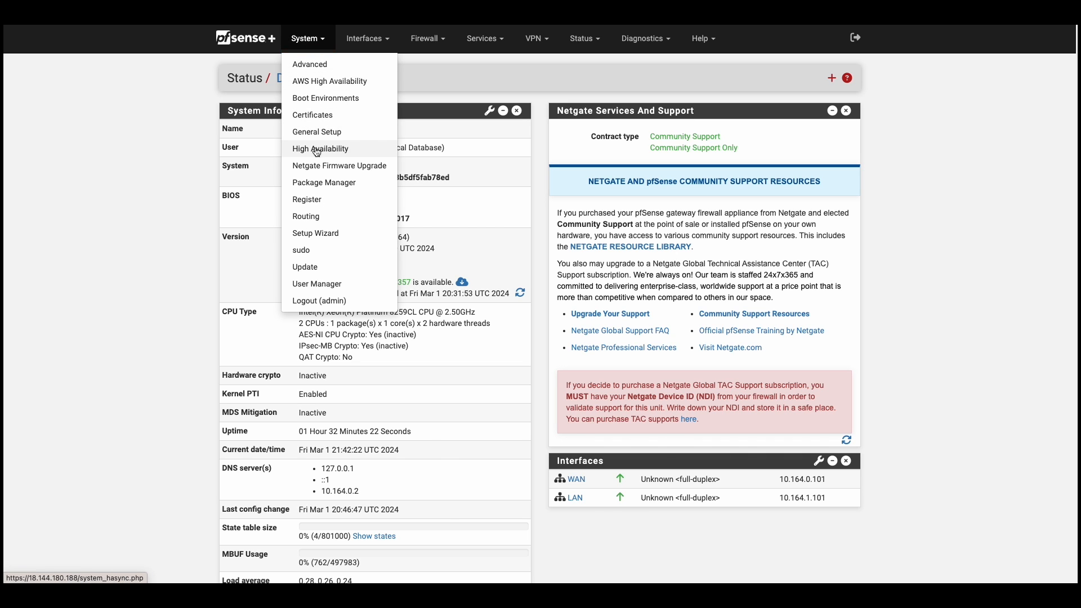
left_click(320, 149)
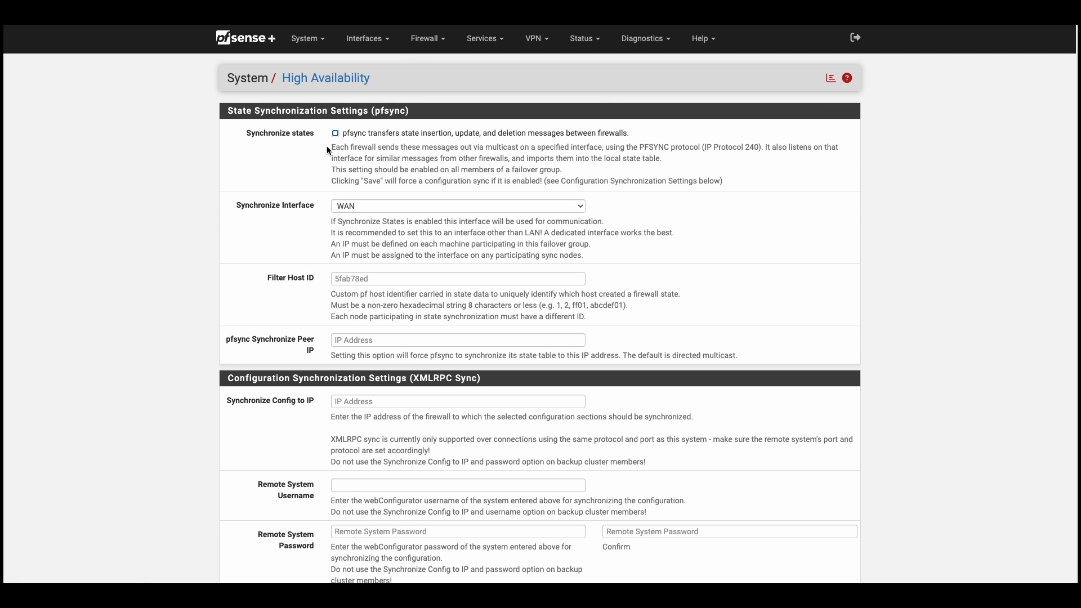
left_click(335, 132)
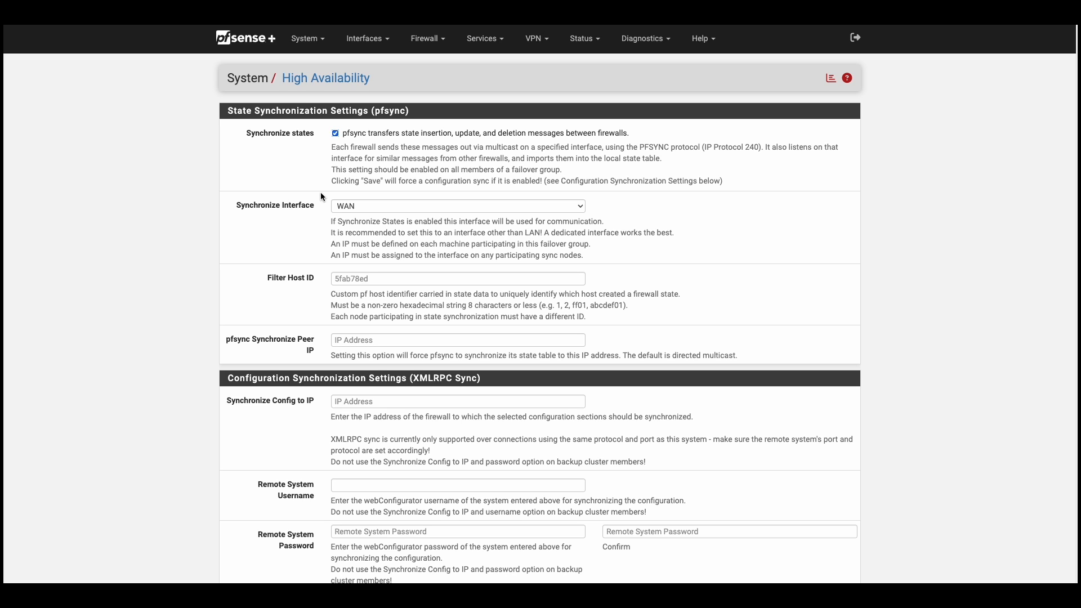
left_click(458, 340)
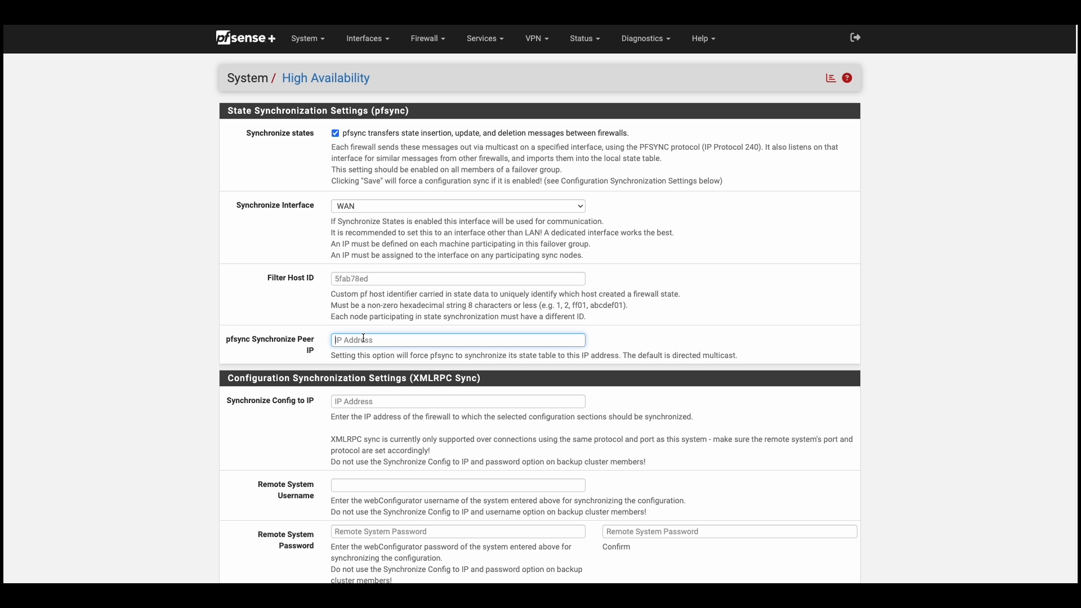
type("10.64.2.10")
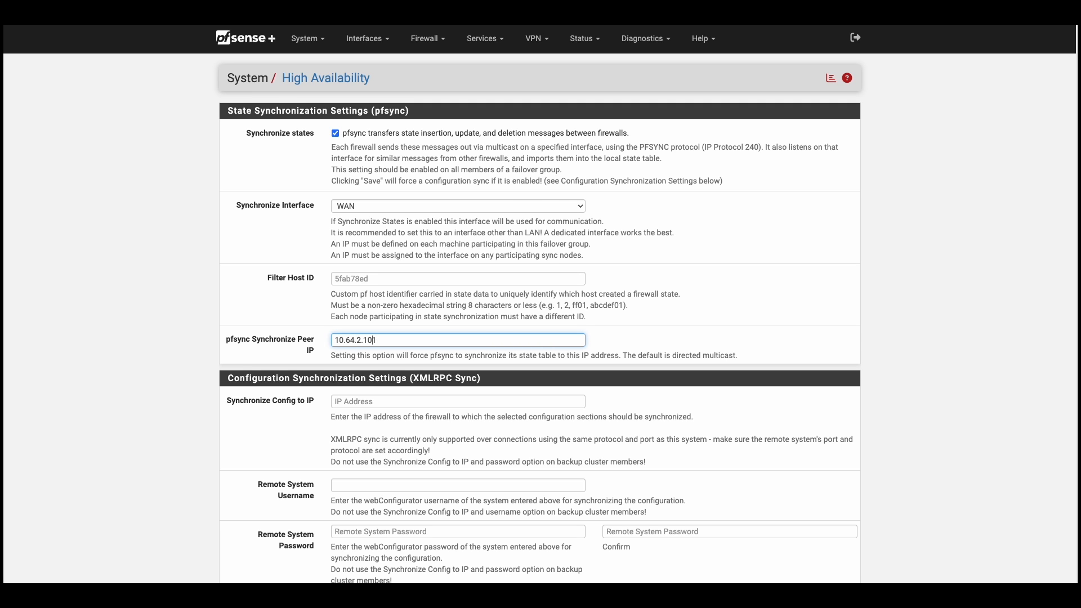
- Set config sync target 10.164.2.101 and enter and confirm the remote system password
scroll("down", 3)
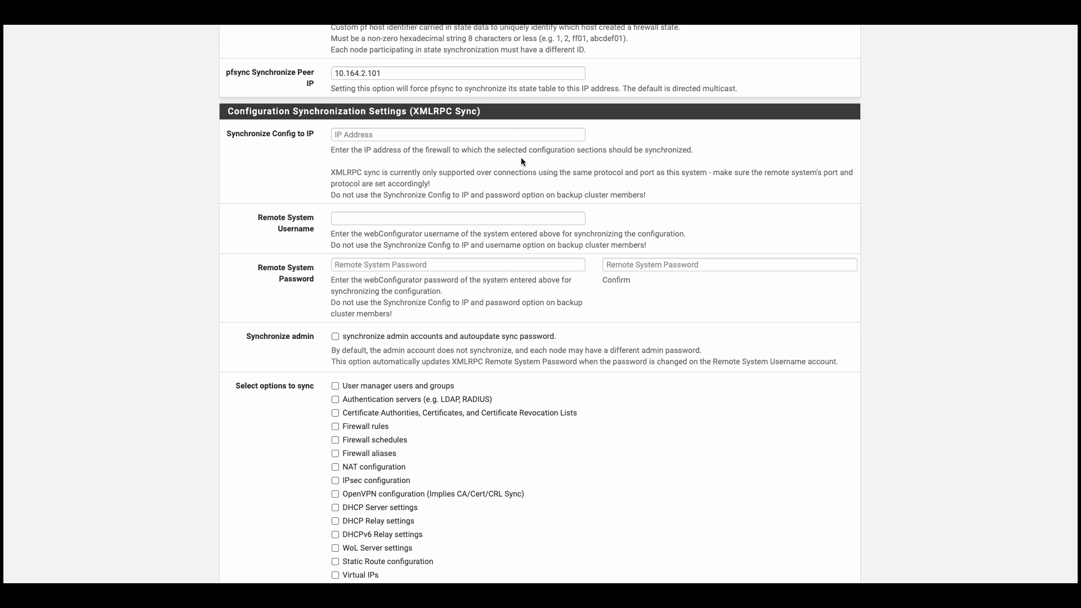
type("10.164.2.101")
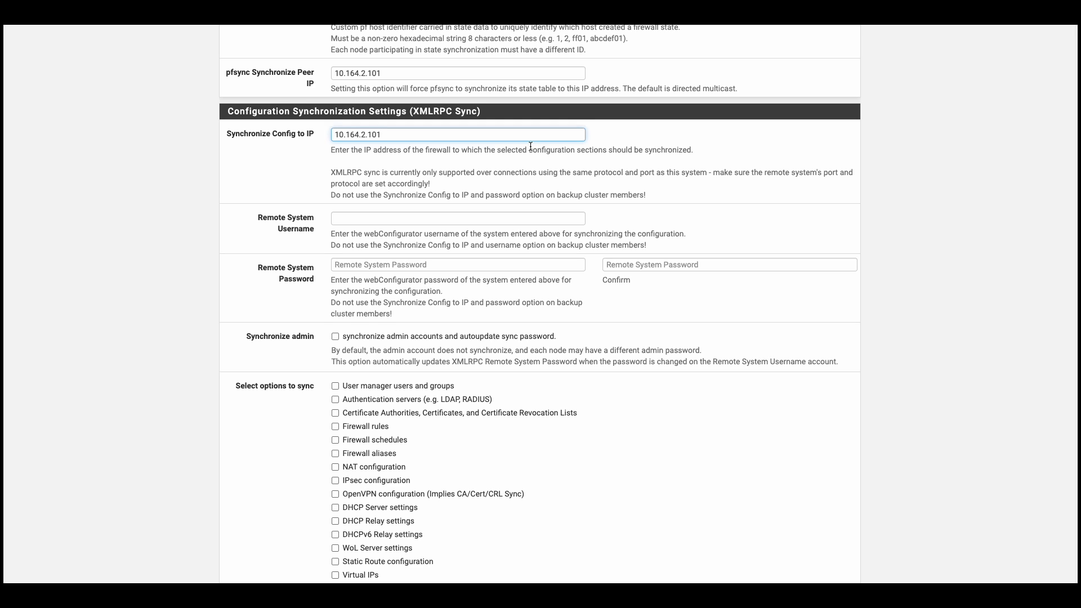
left_click(458, 265)
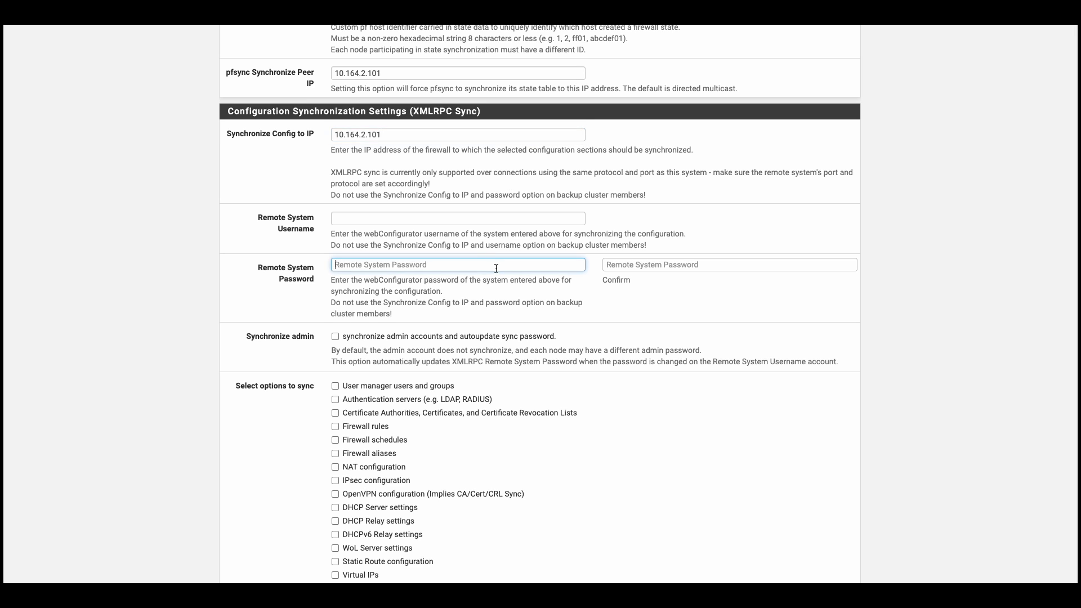
type("•••")
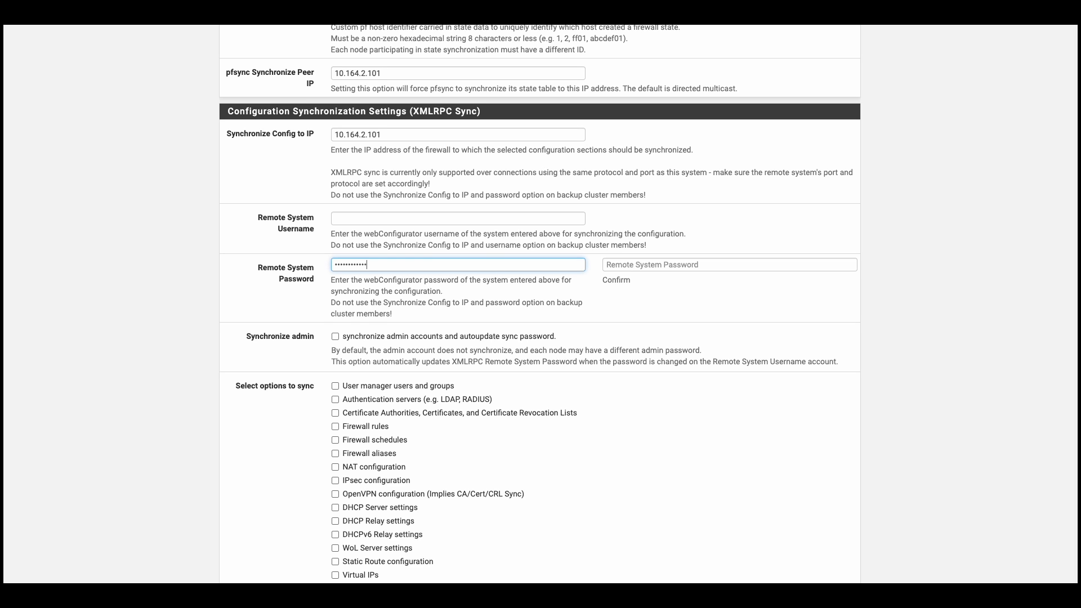
type("••••••••")
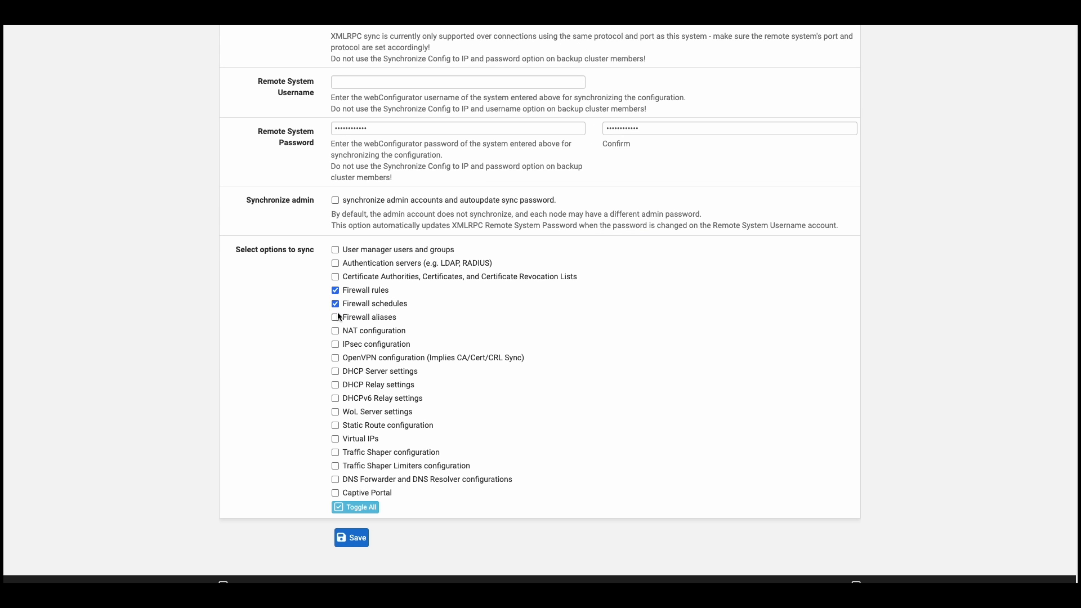
- Include aliases and virtual IPs in config sync and save the settings
left_click(335, 317)
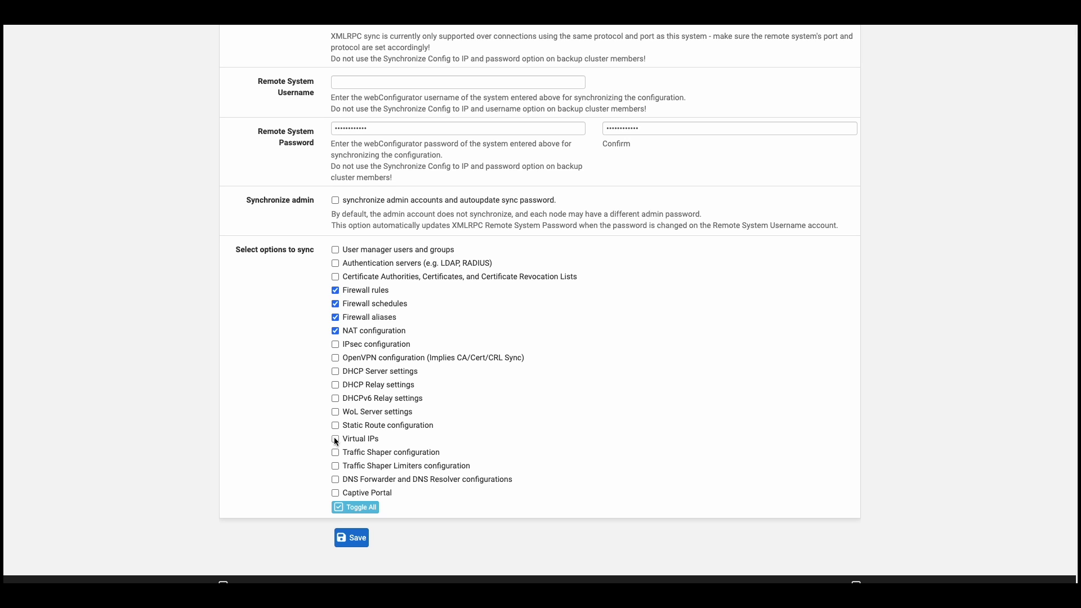
left_click(335, 439)
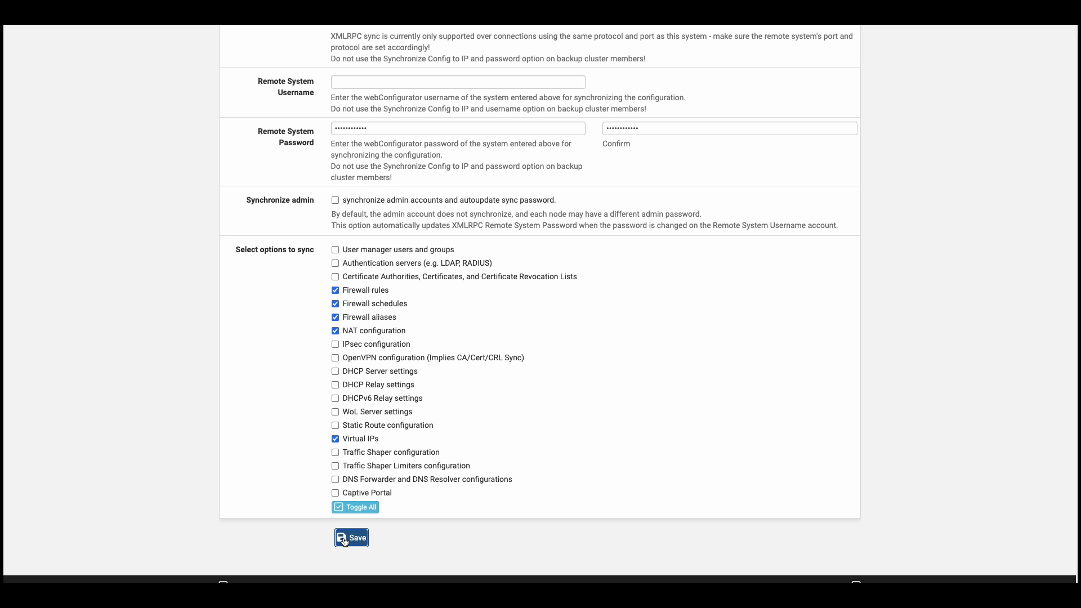
left_click(350, 538)
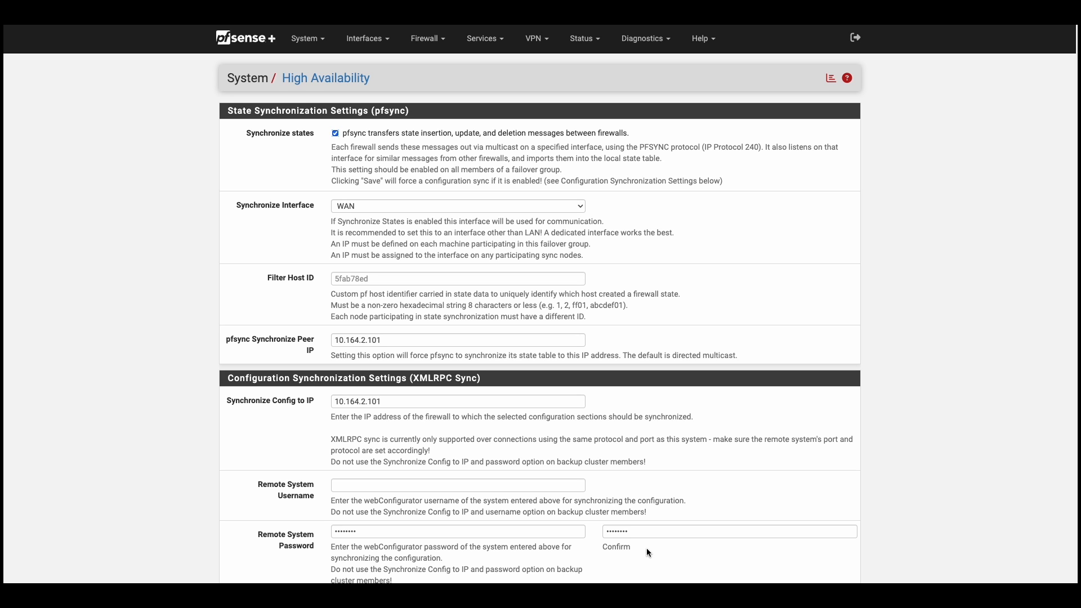
mouse_move(435, 80)
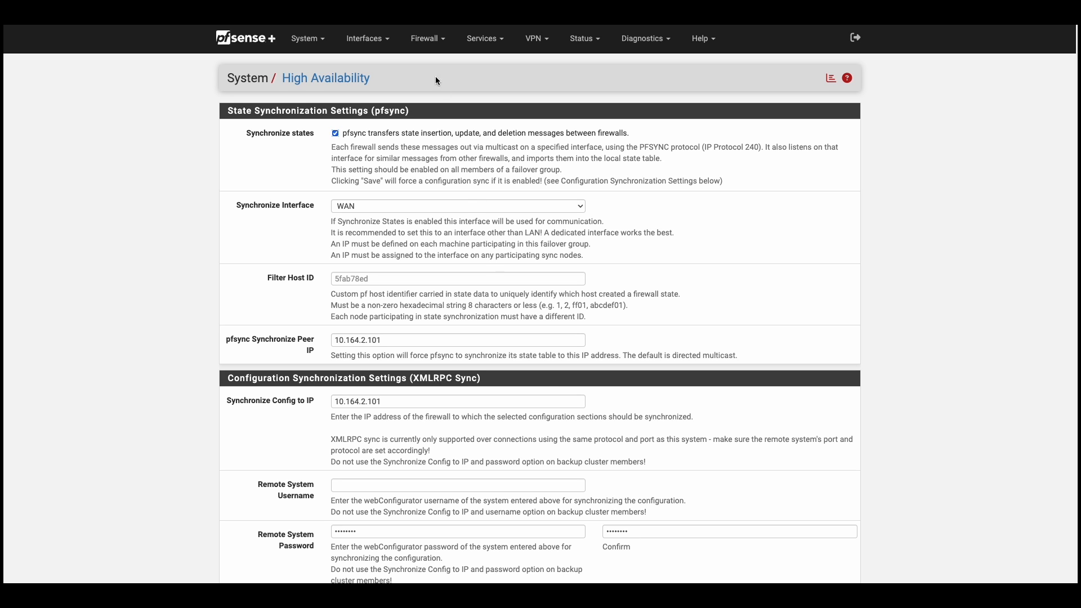
- Create a new CARP virtual IP with address 192.0.2.101/32
left_click(425, 38)
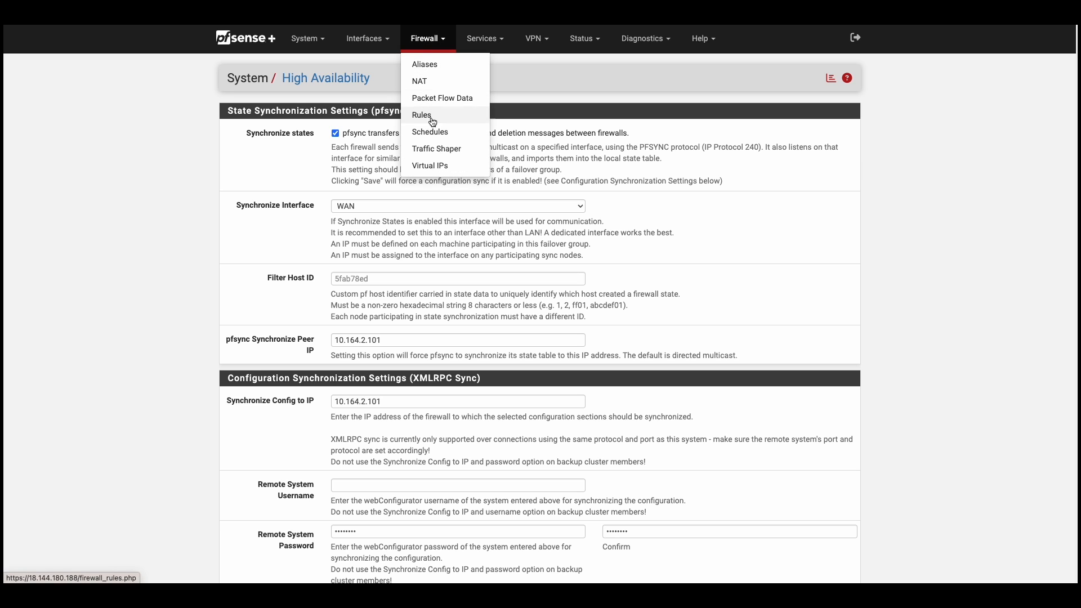
left_click(429, 166)
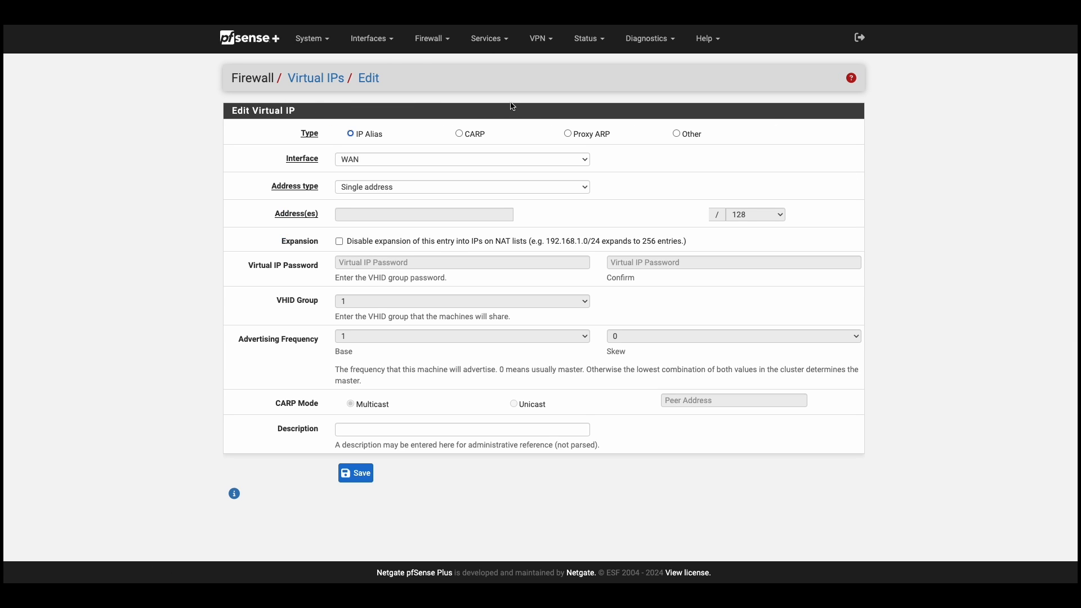
left_click(459, 133)
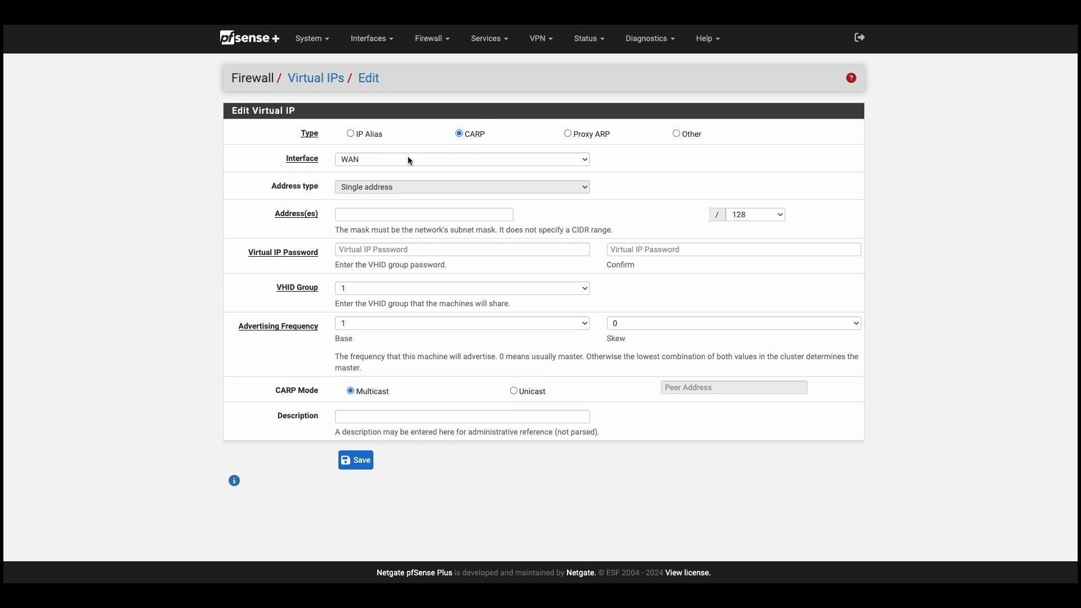
left_click(424, 215)
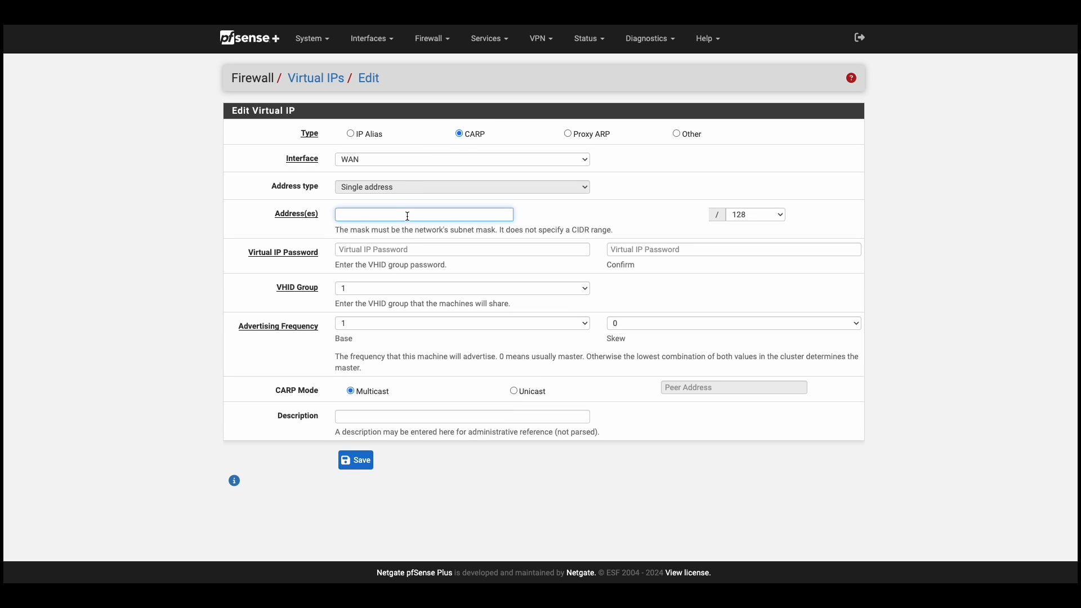
type("192.0.2.101")
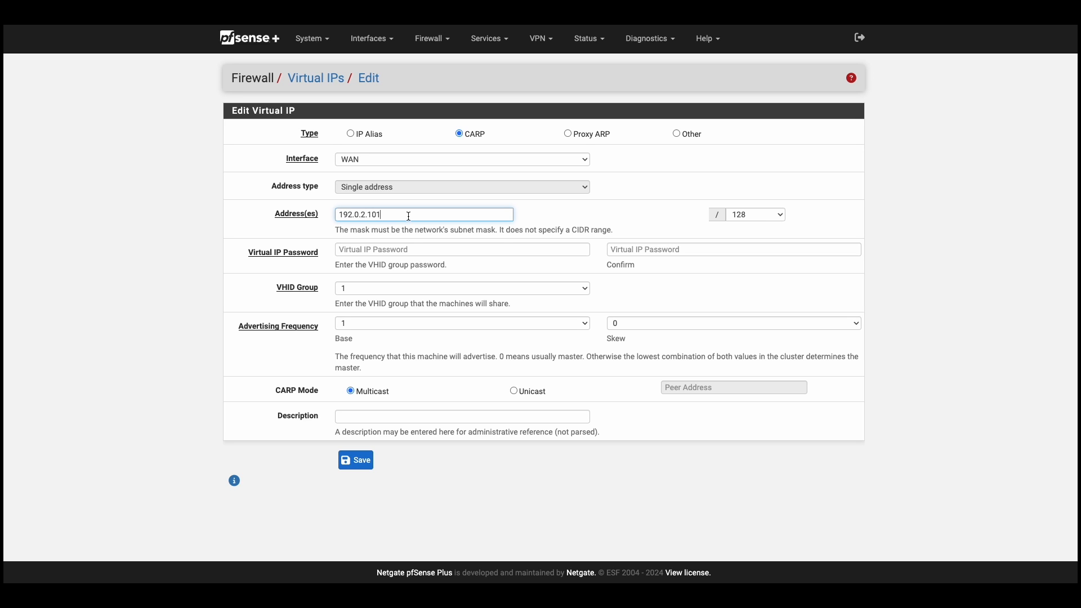
left_click(755, 214)
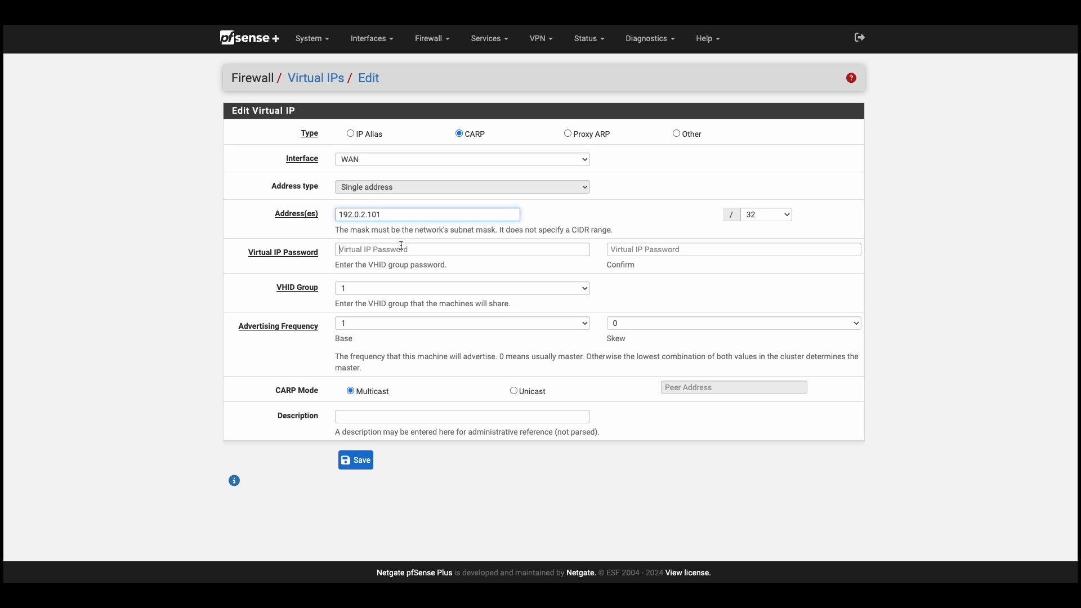
- Set and confirm the VHID password, use unicast with a 10.164 peer, and save
left_click(461, 249)
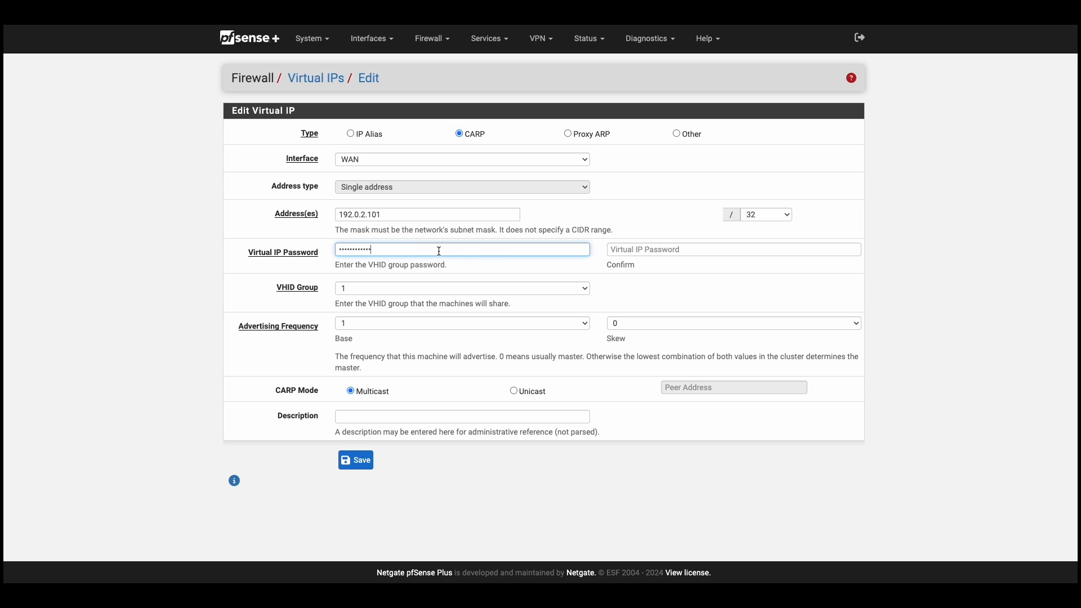
left_click(733, 249)
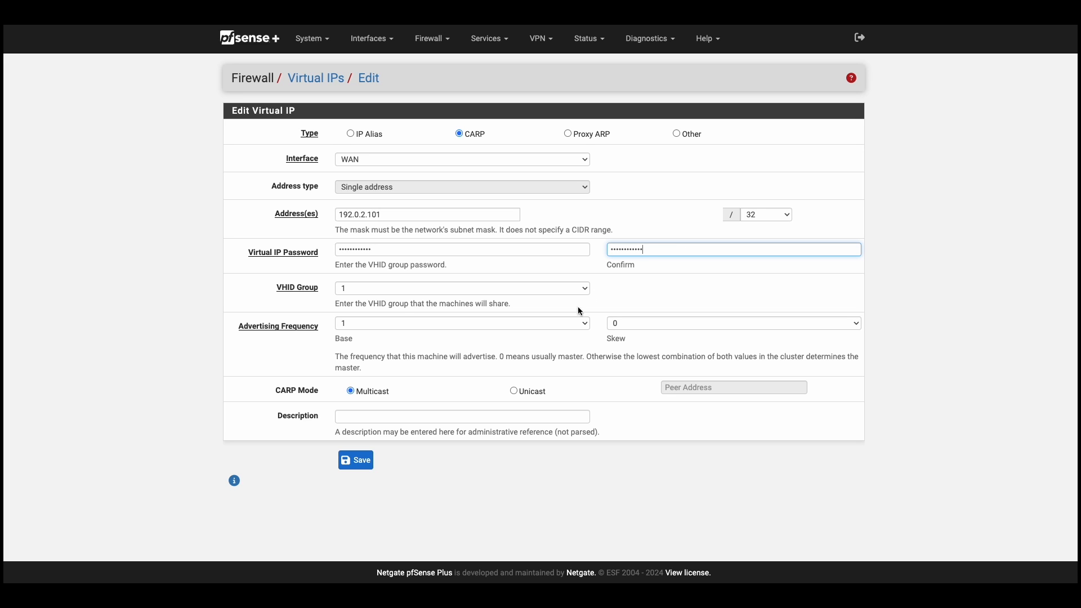
left_click(513, 391)
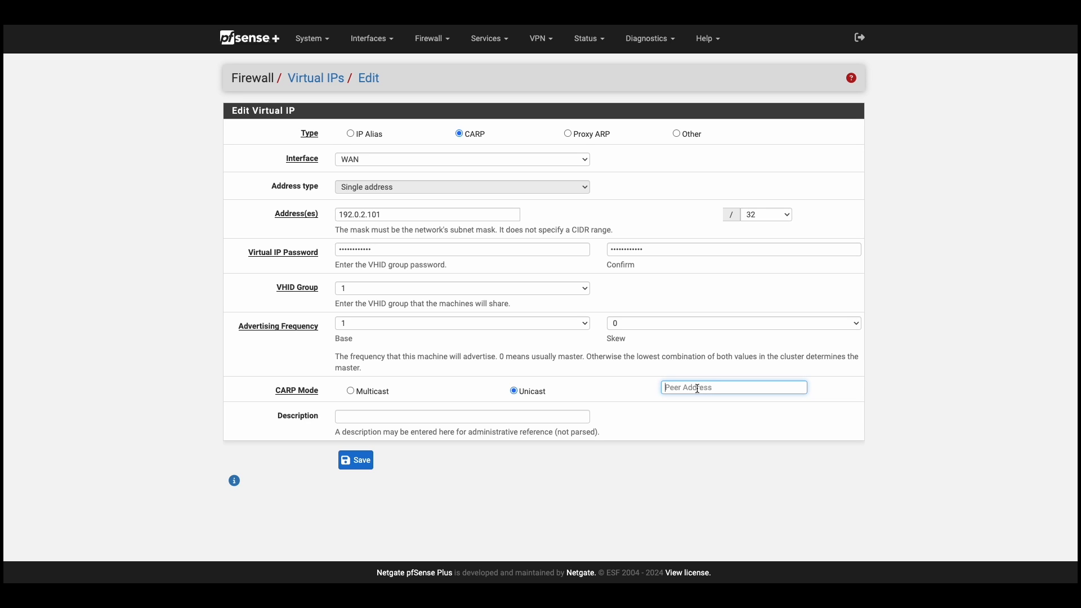
type("10.164")
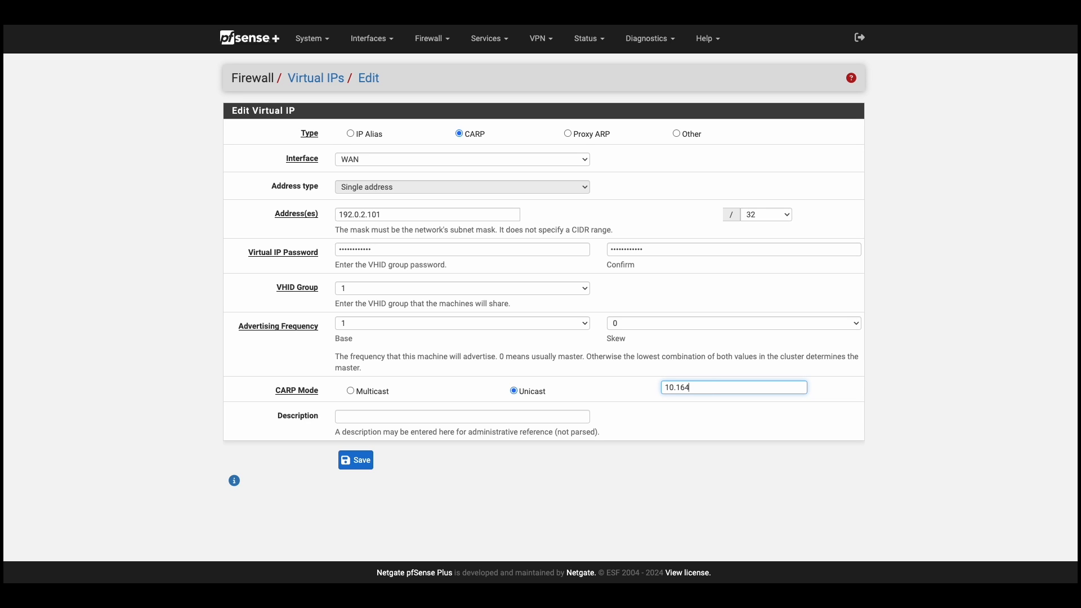
left_click(356, 460)
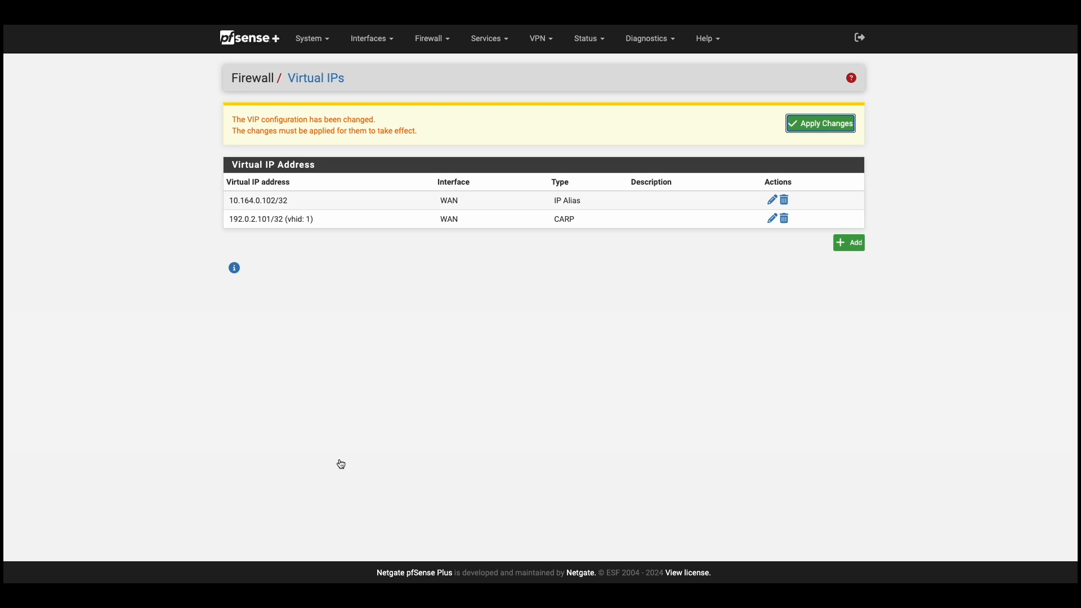
left_click(819, 123)
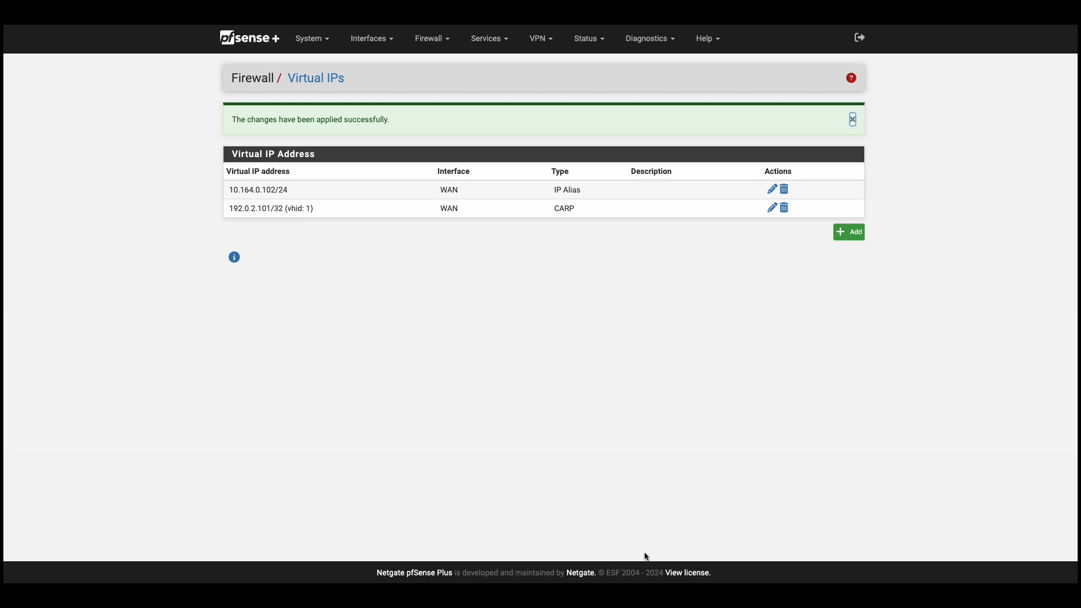
mouse_move(585, 38)
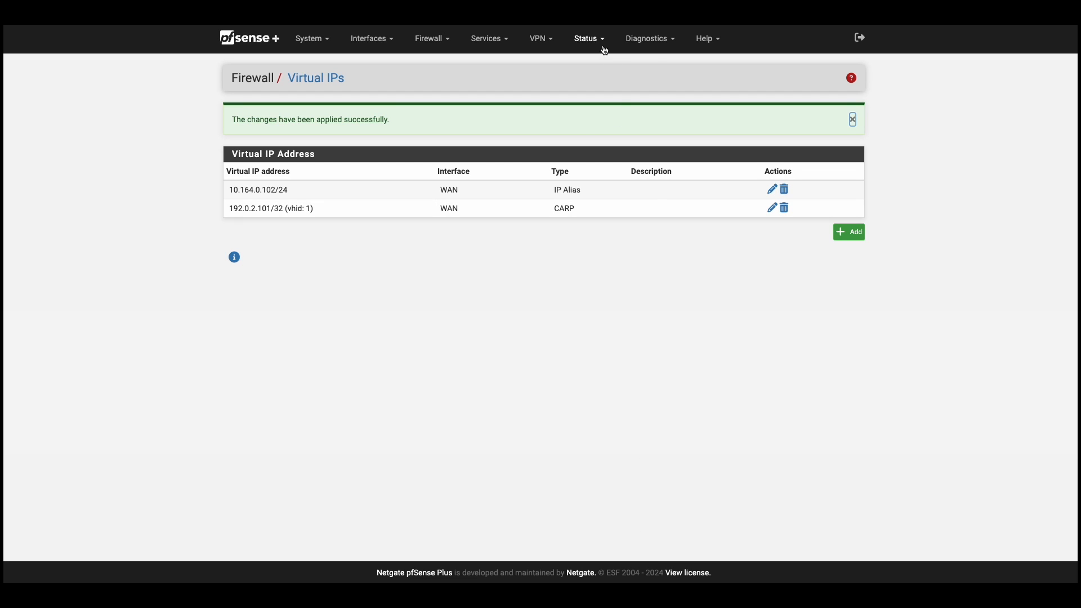
mouse_move(607, 81)
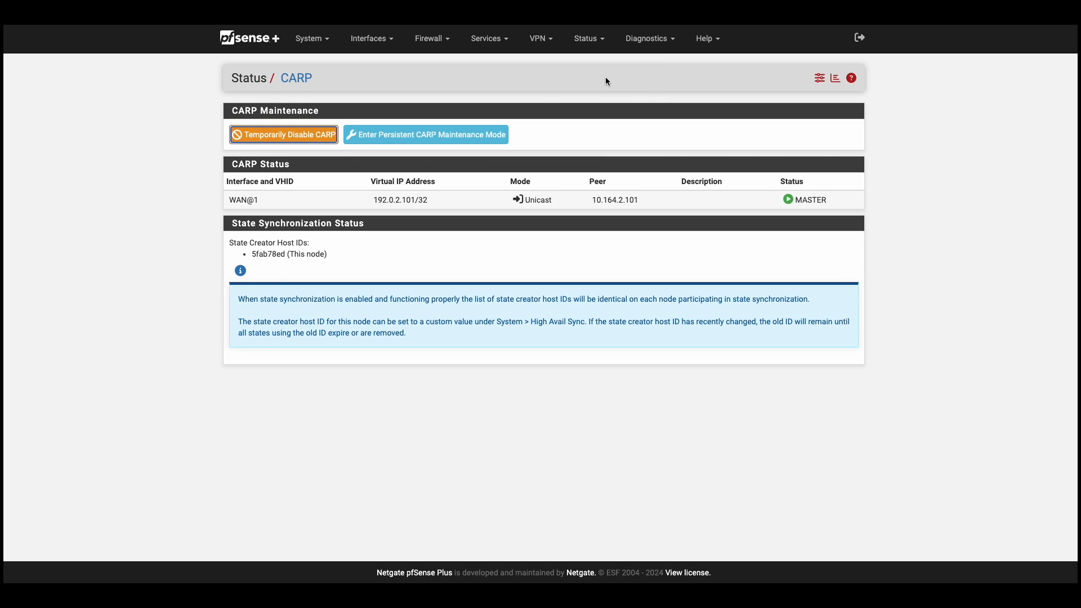
mouse_move(426, 134)
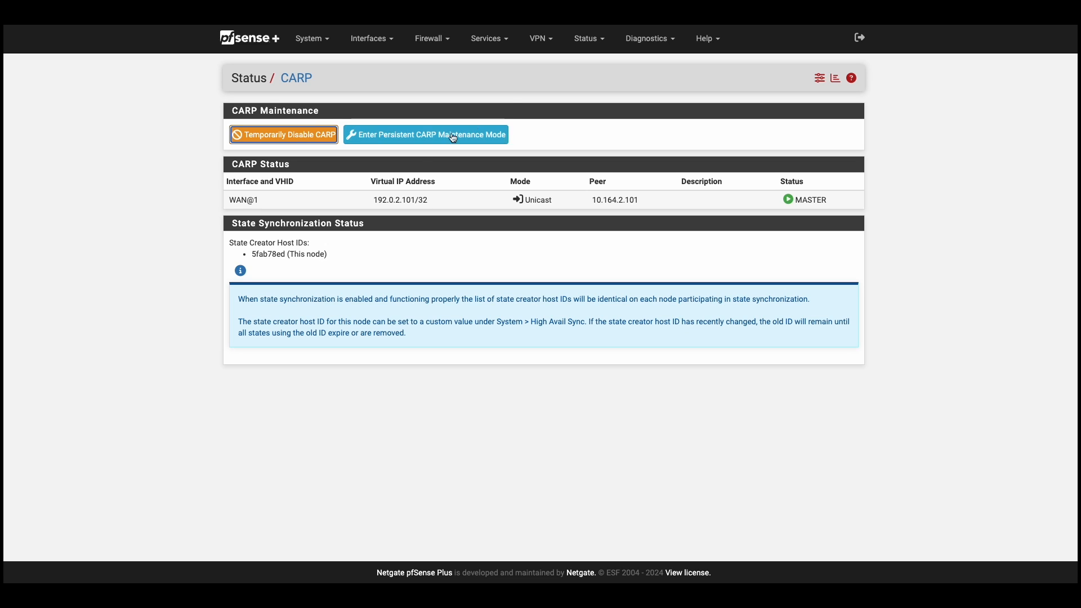
double_click(299, 254)
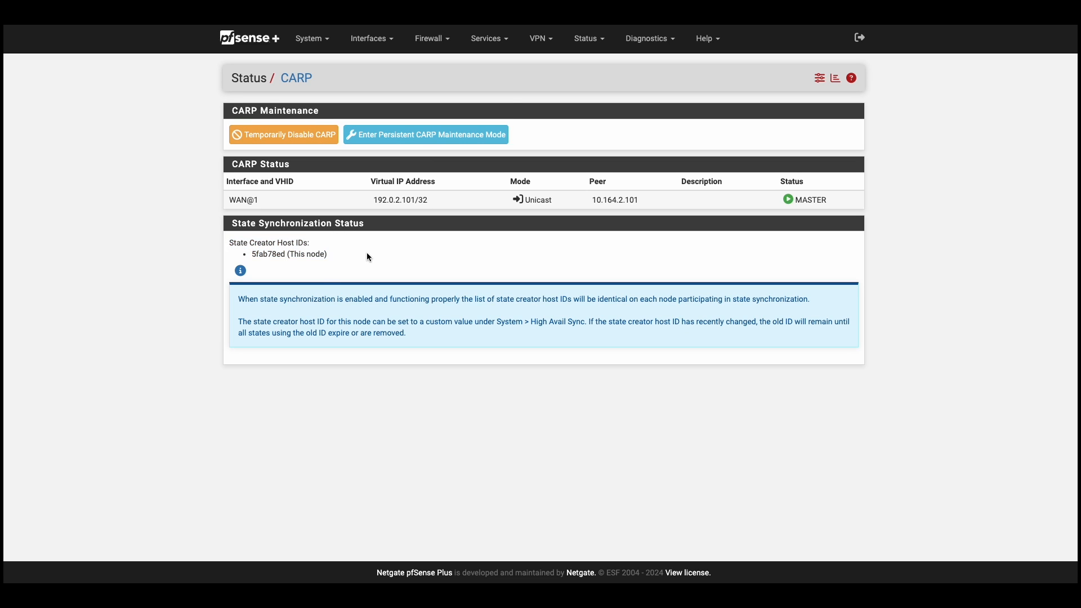
mouse_move(725, 203)
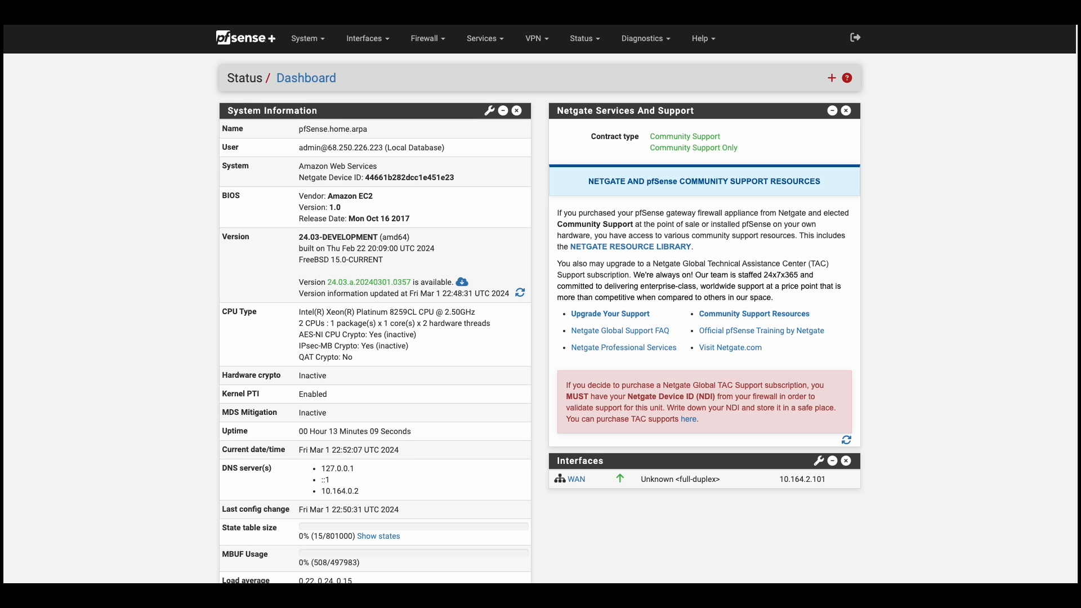
- Set pfsync peer IP 10.164.0.101 in High Availability and save
left_click(308, 37)
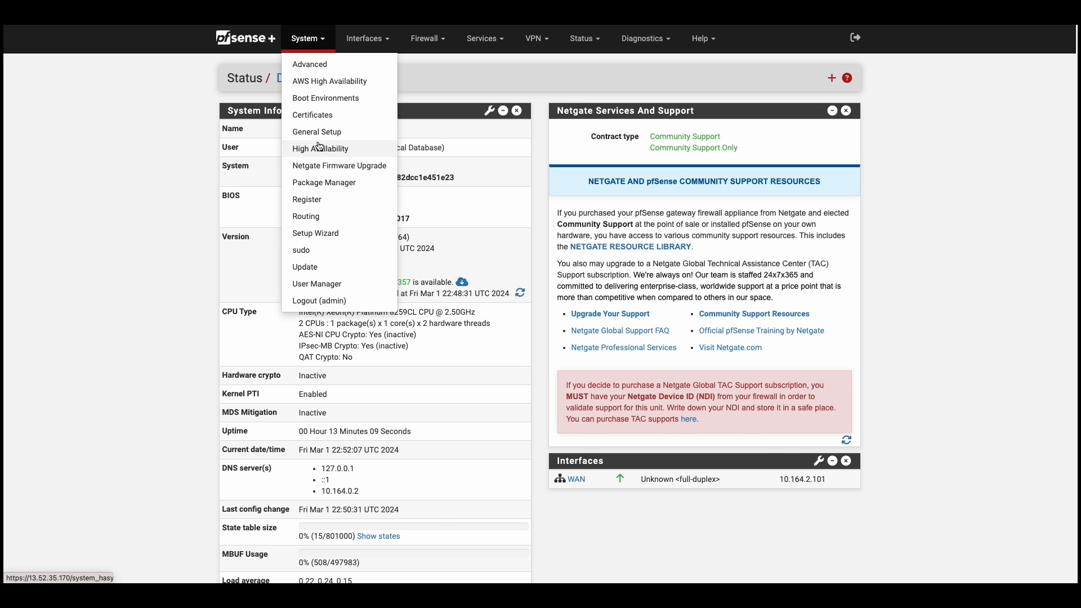
left_click(320, 148)
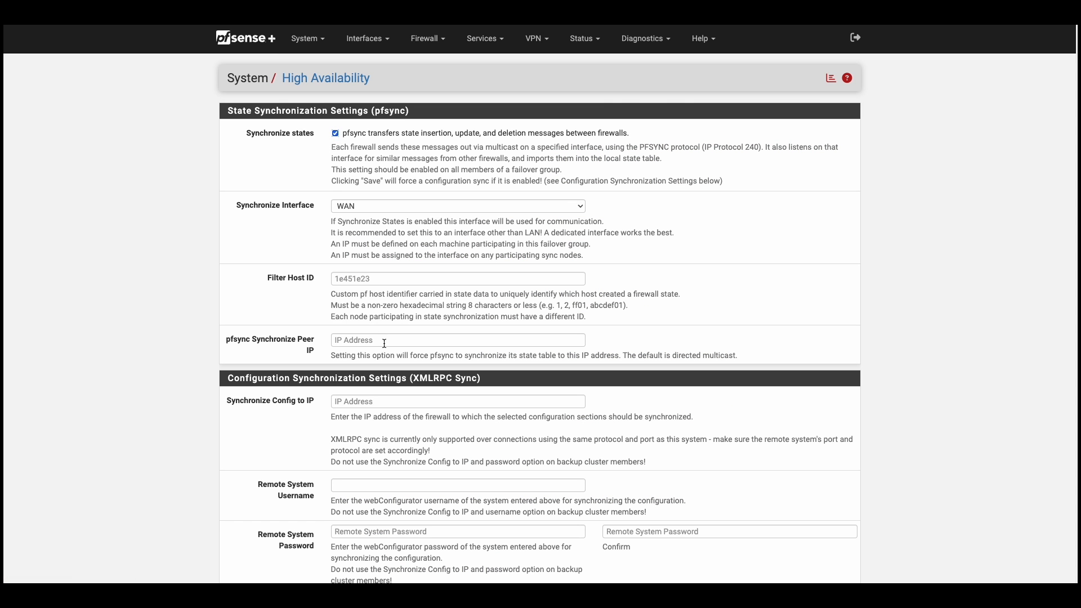
left_click(457, 340)
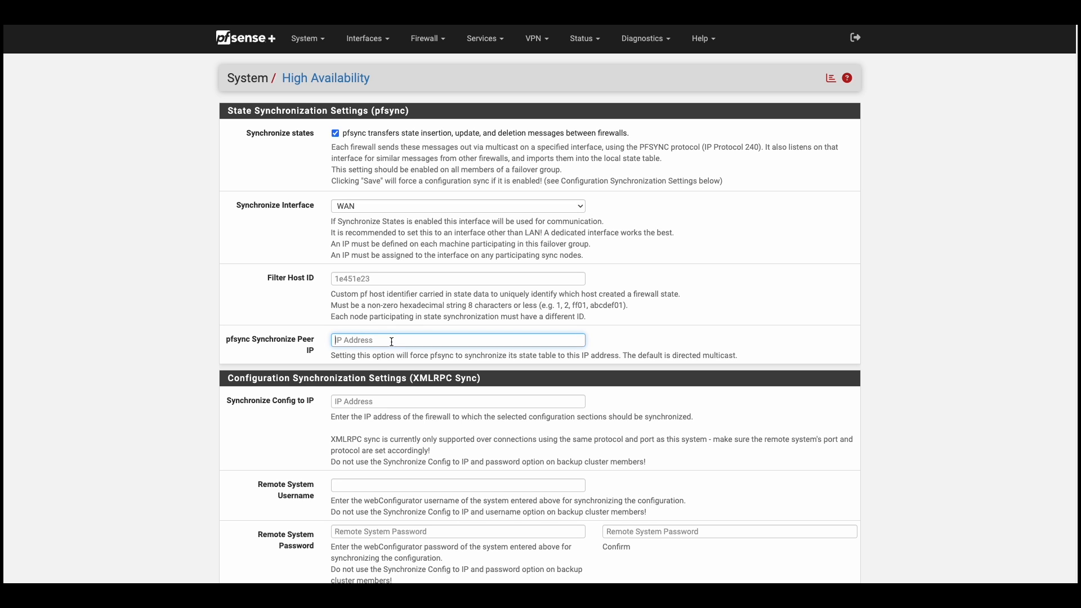
type("10.164.0.101")
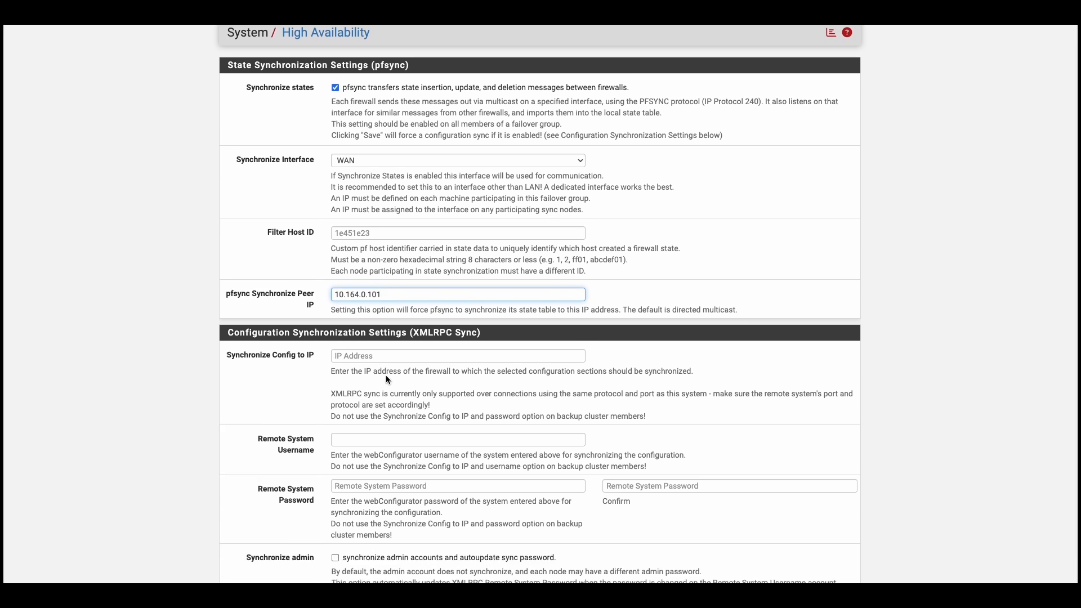
scroll("down", 3)
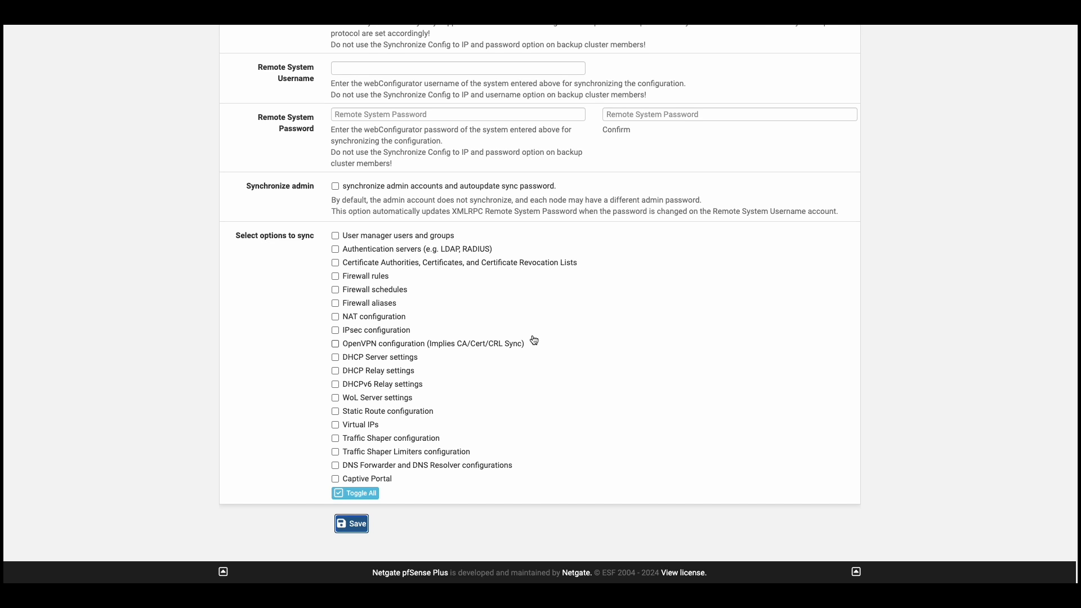
left_click(584, 38)
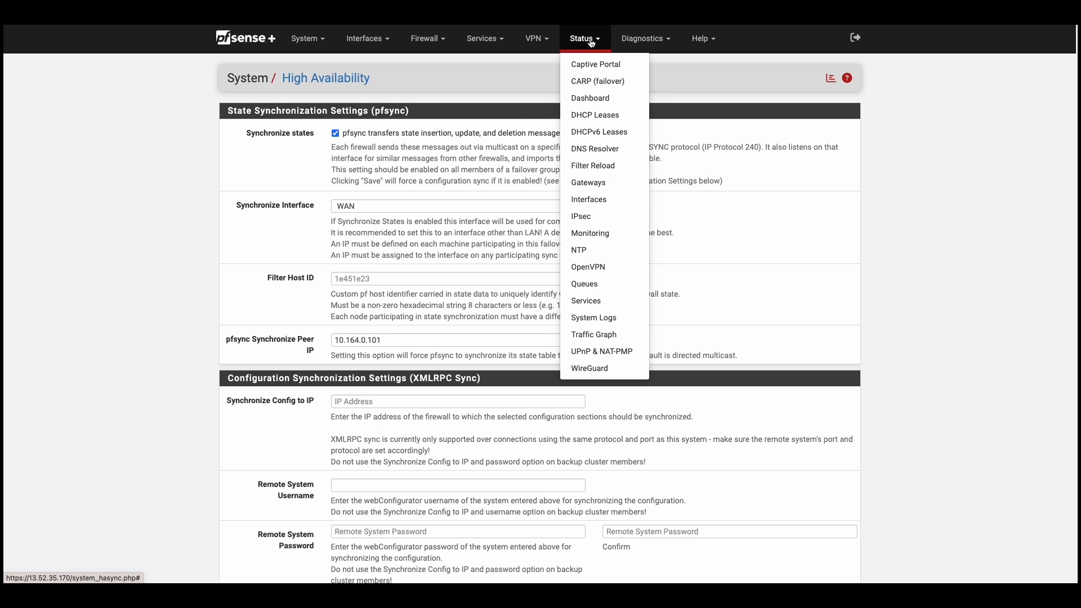
mouse_move(597, 81)
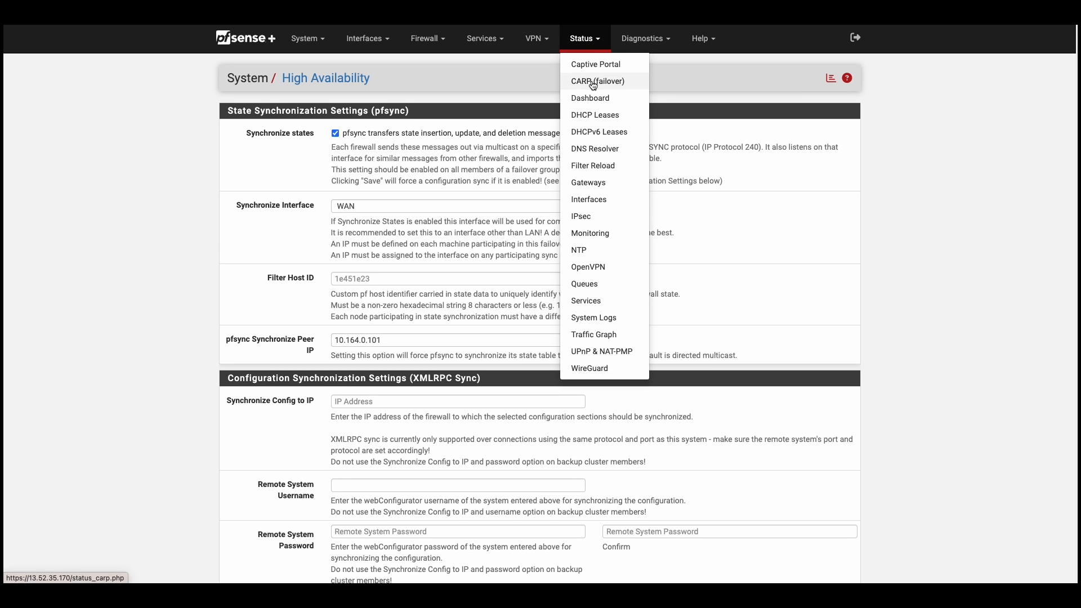
- Open the CARP failover status page
left_click(597, 81)
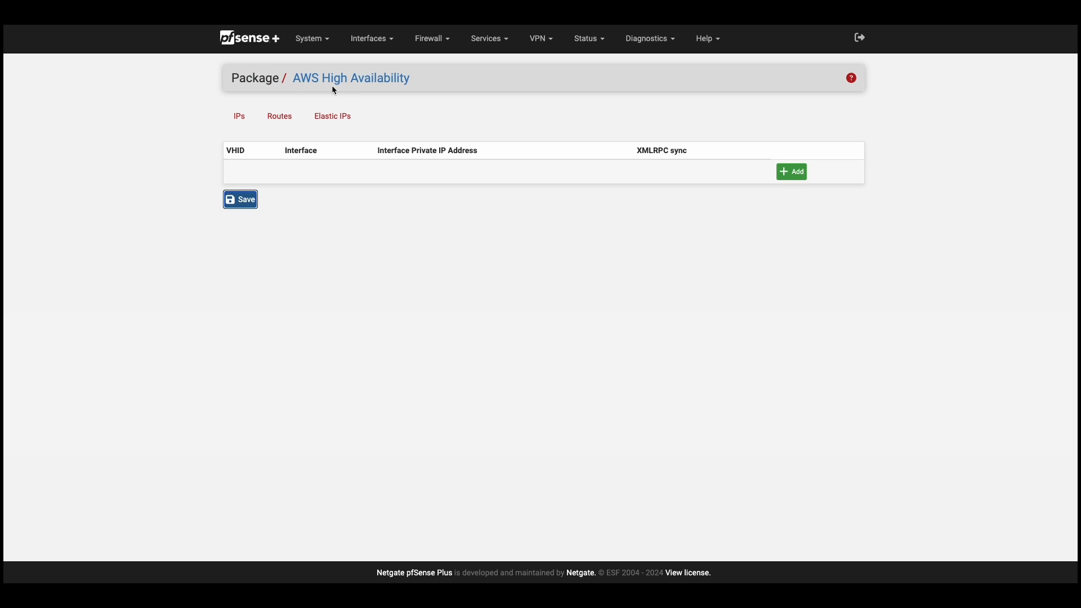
mouse_move(332, 89)
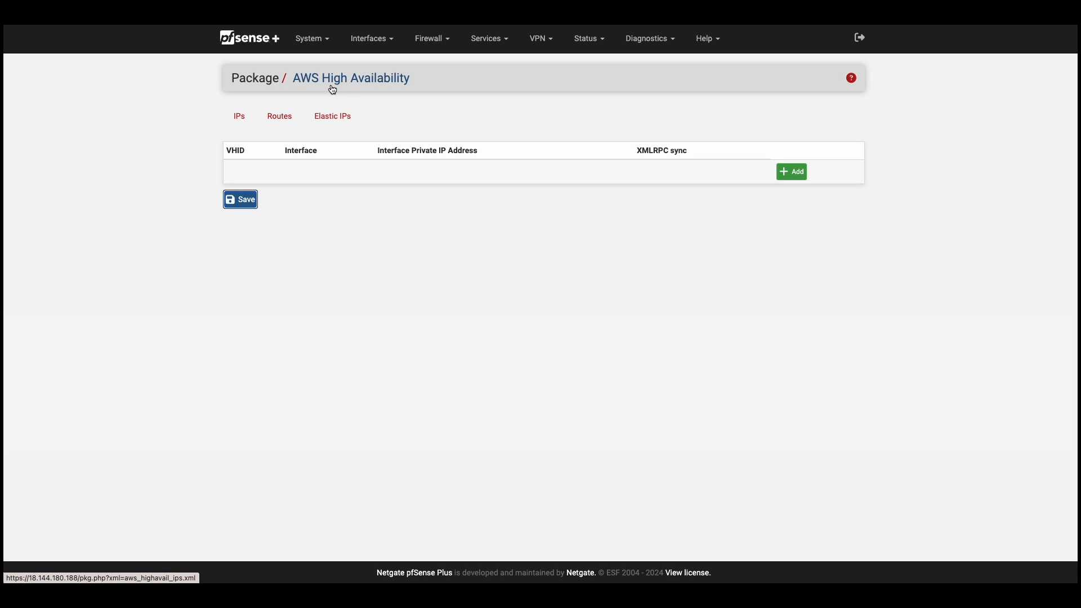
- Show the Routes tab of AWS High Availability
left_click(279, 116)
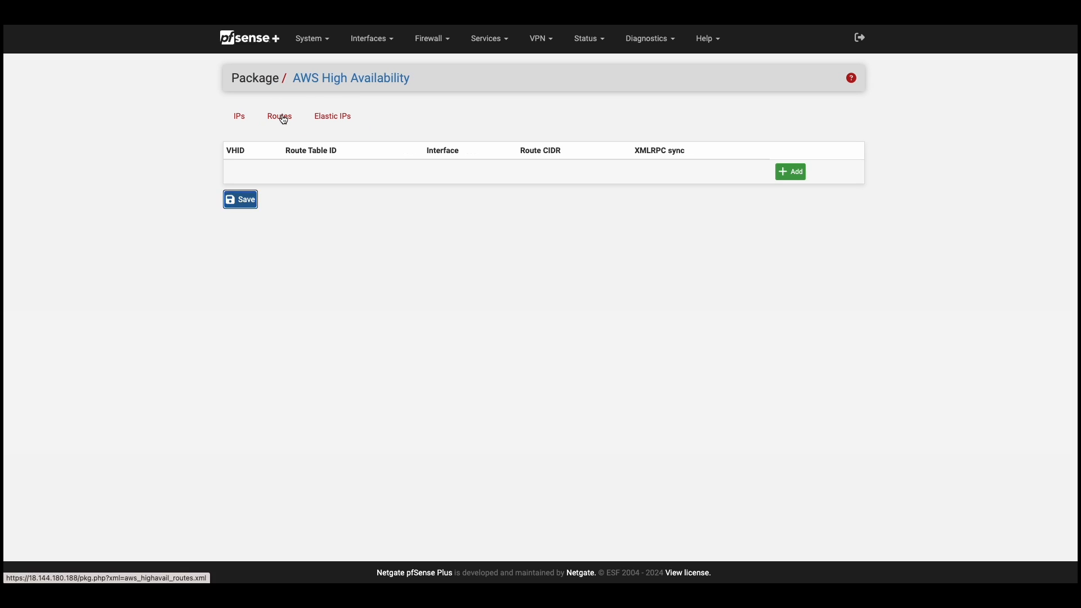
left_click(279, 116)
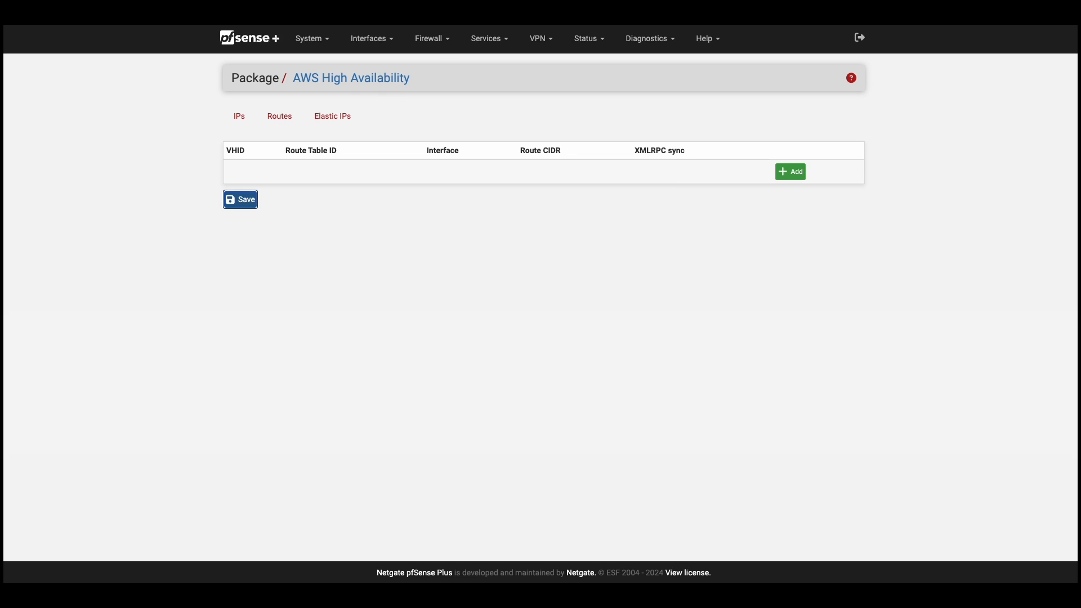
mouse_move(354, 243)
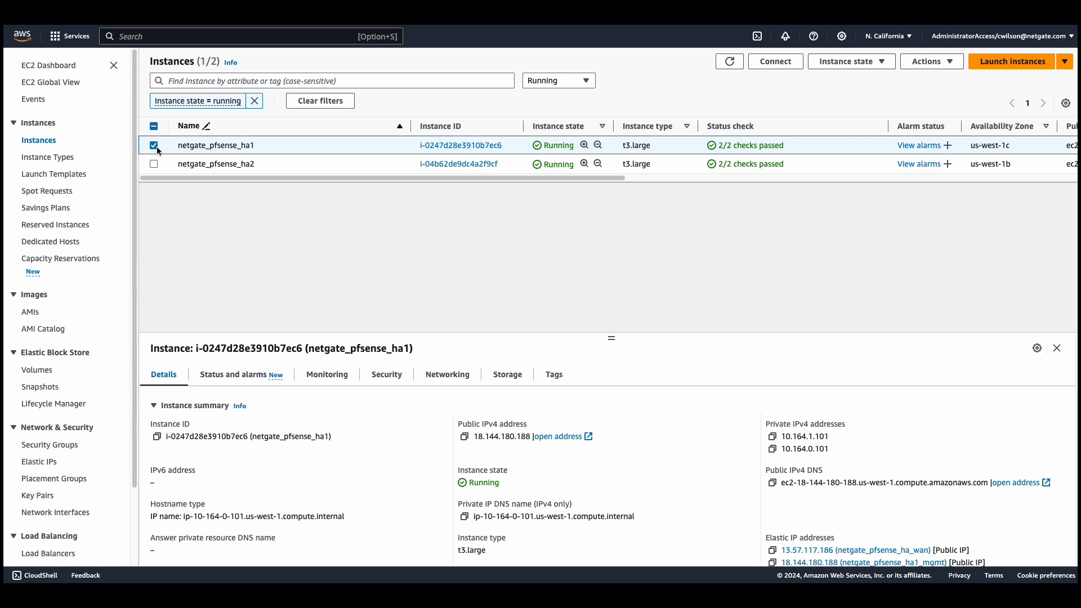
- Attach the pf_ha IAM role to netgate_pfsense_ha1
left_click(931, 62)
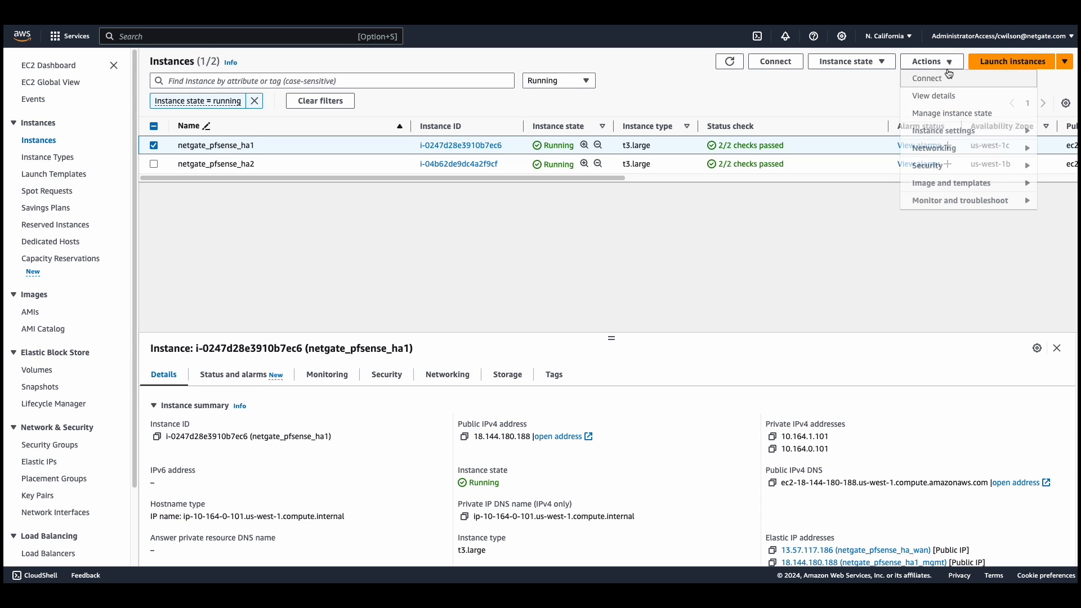
mouse_move(928, 165)
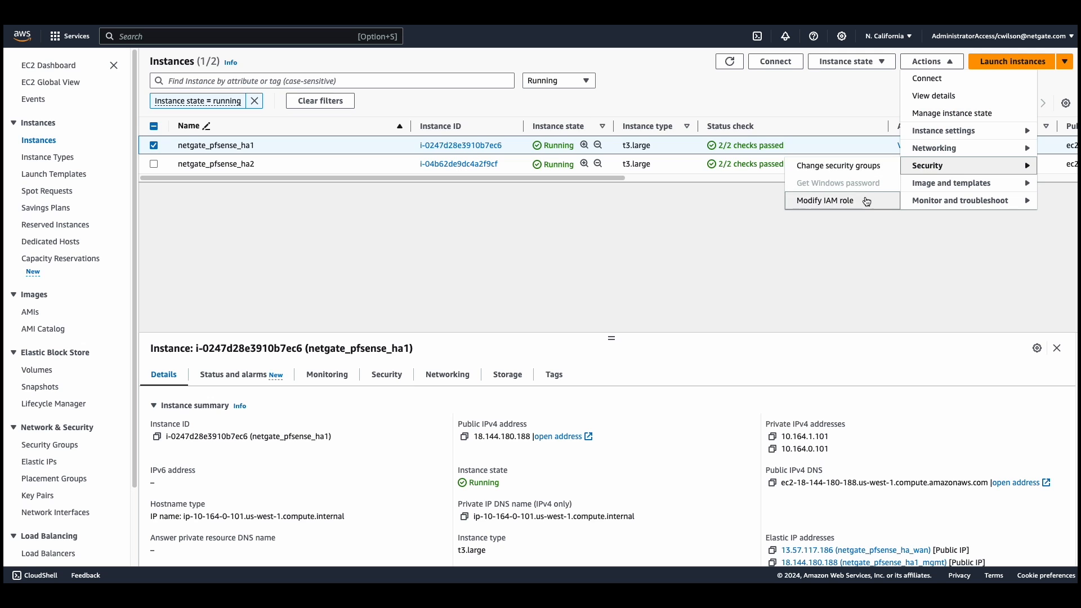
left_click(824, 200)
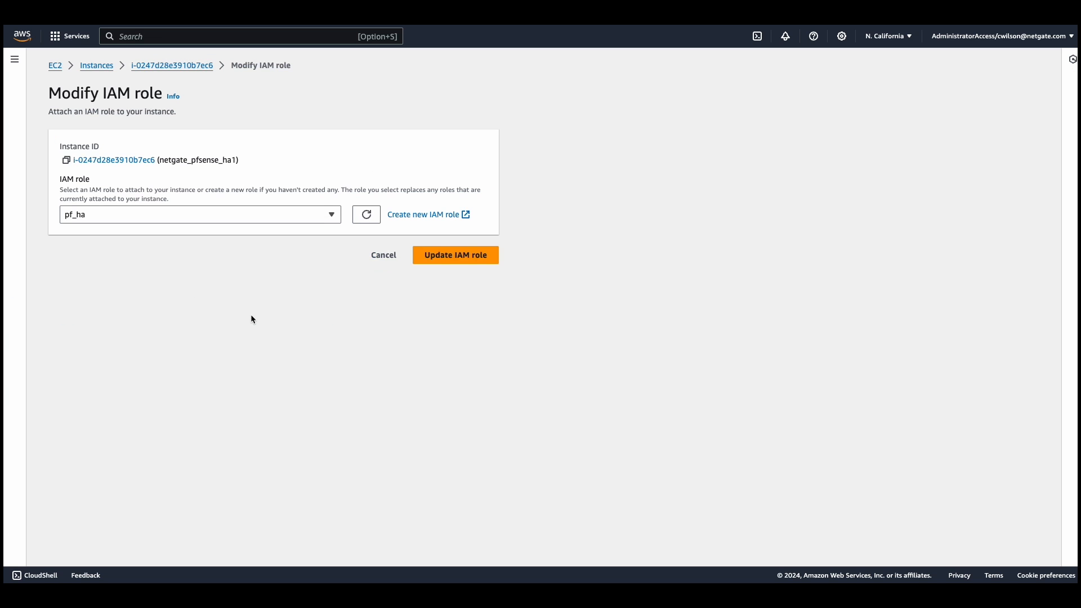
left_click(455, 255)
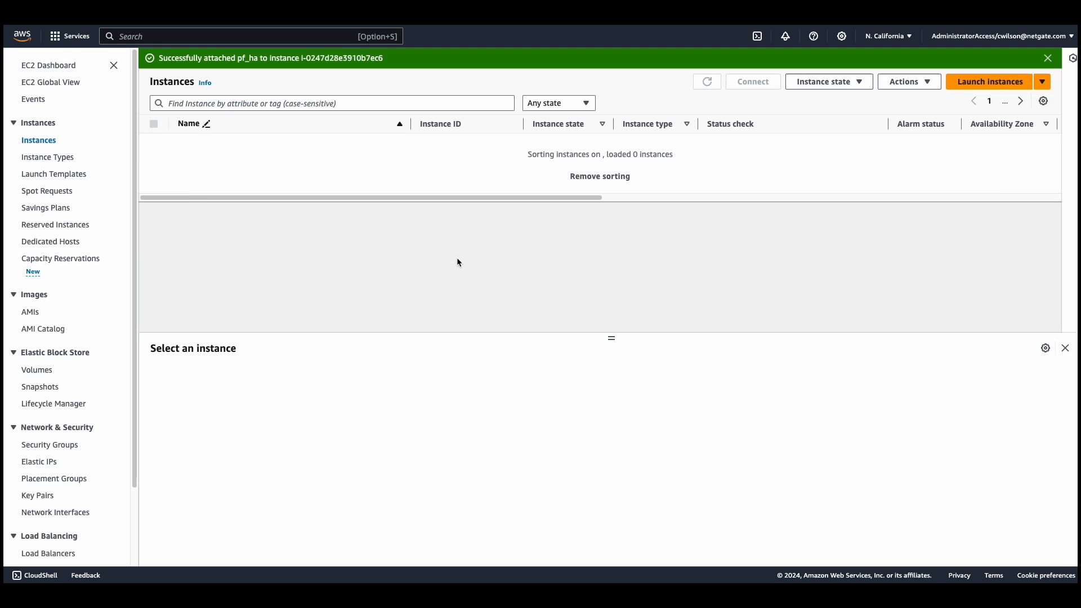
left_click(706, 81)
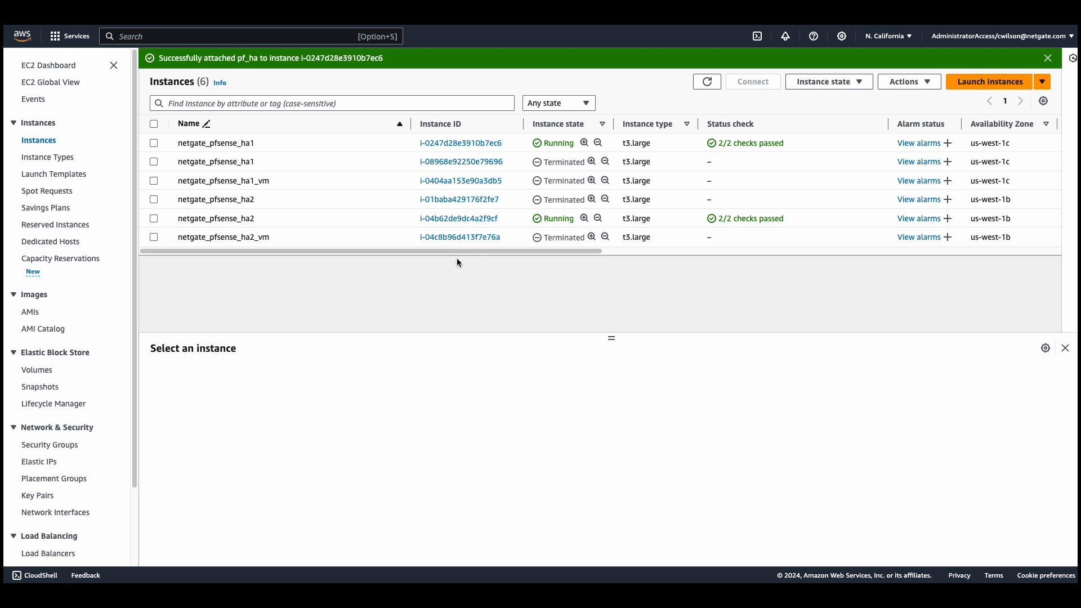
- Filter to running instances and choose pf_ha as netgate_pfsense_ha2's IAM role
left_click(557, 103)
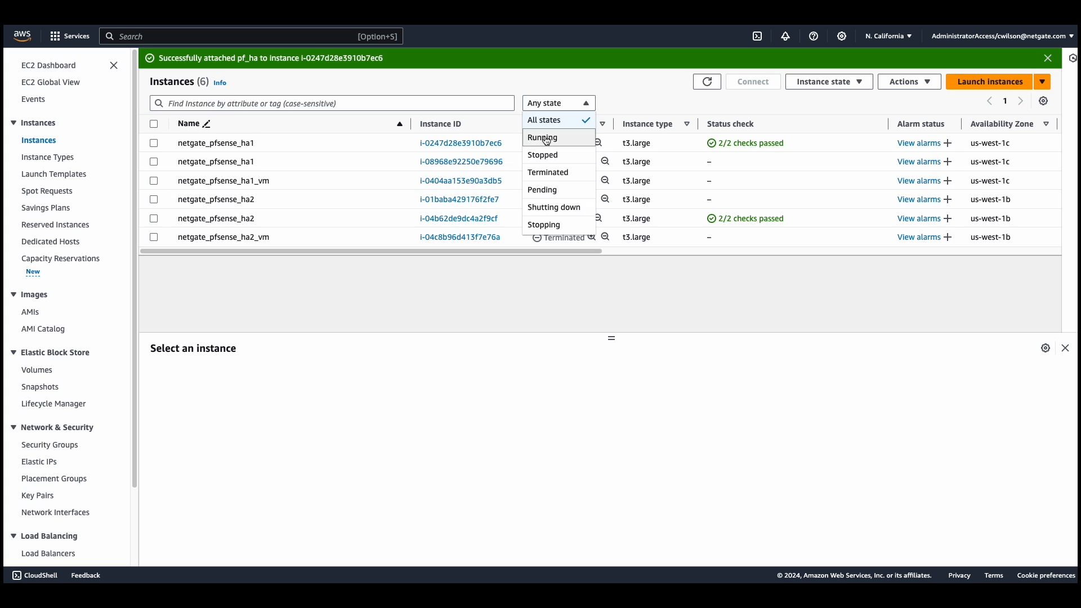
left_click(543, 137)
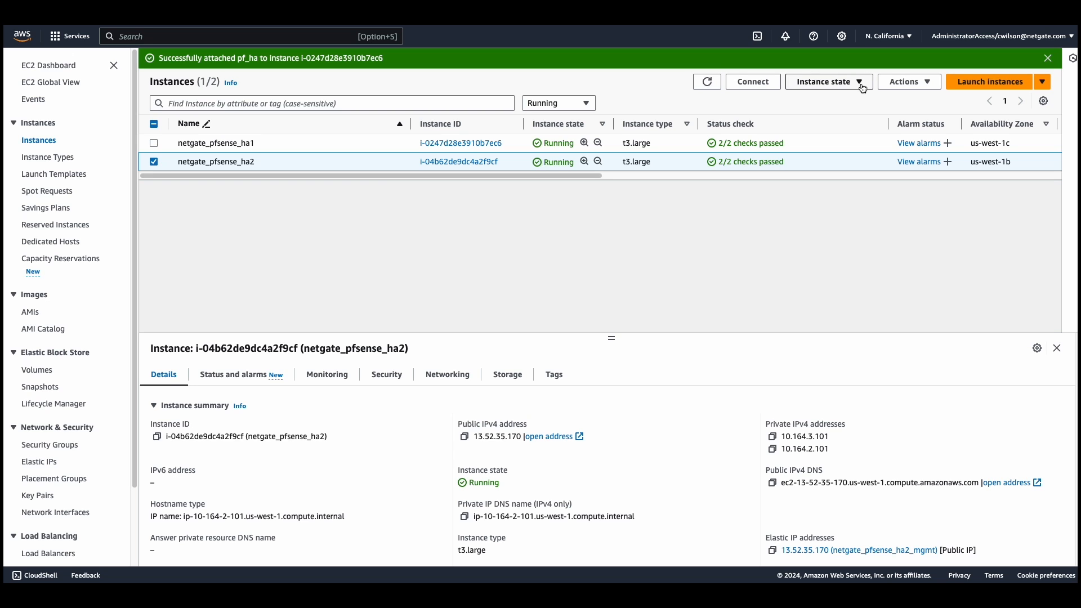
left_click(829, 81)
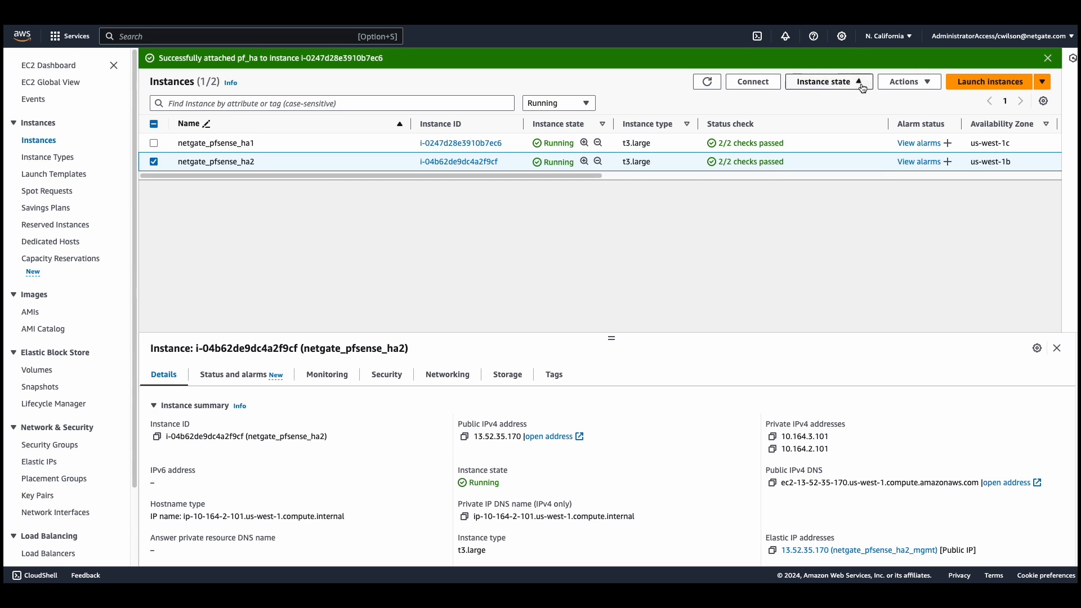
left_click(908, 81)
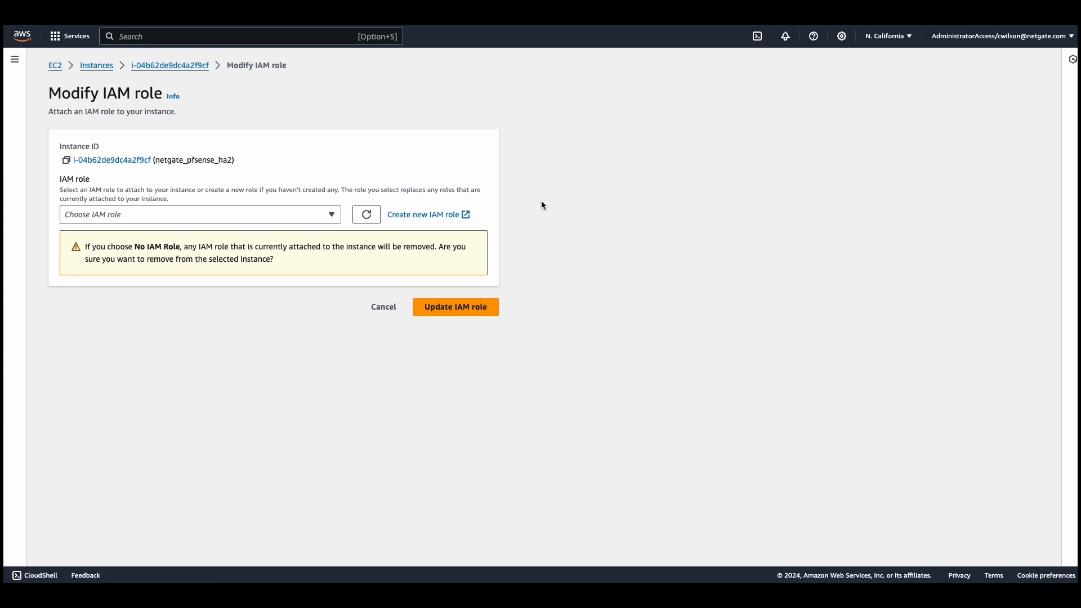
left_click(199, 215)
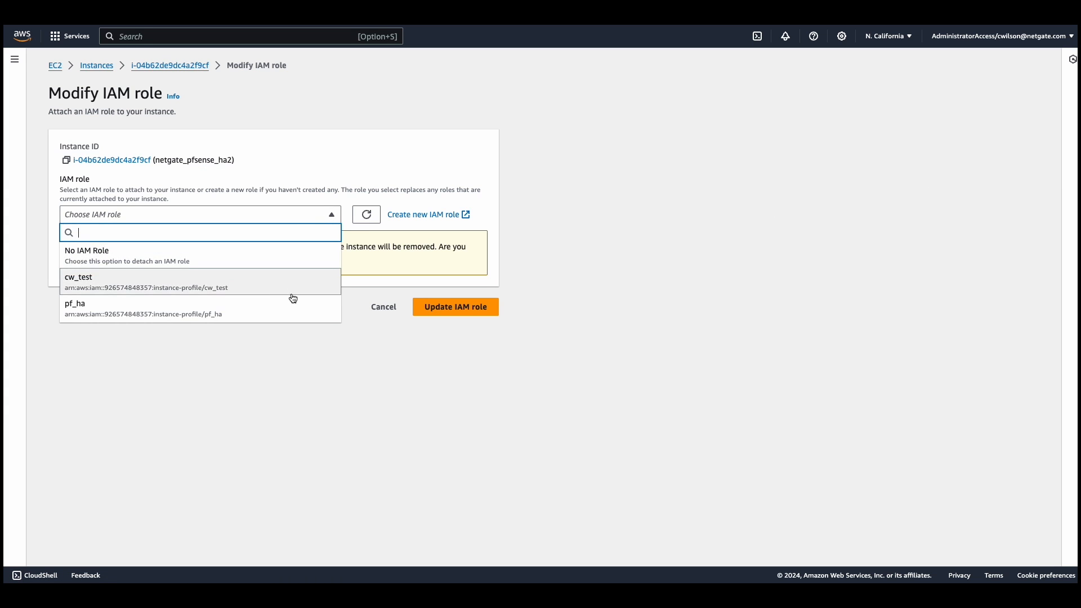
left_click(455, 307)
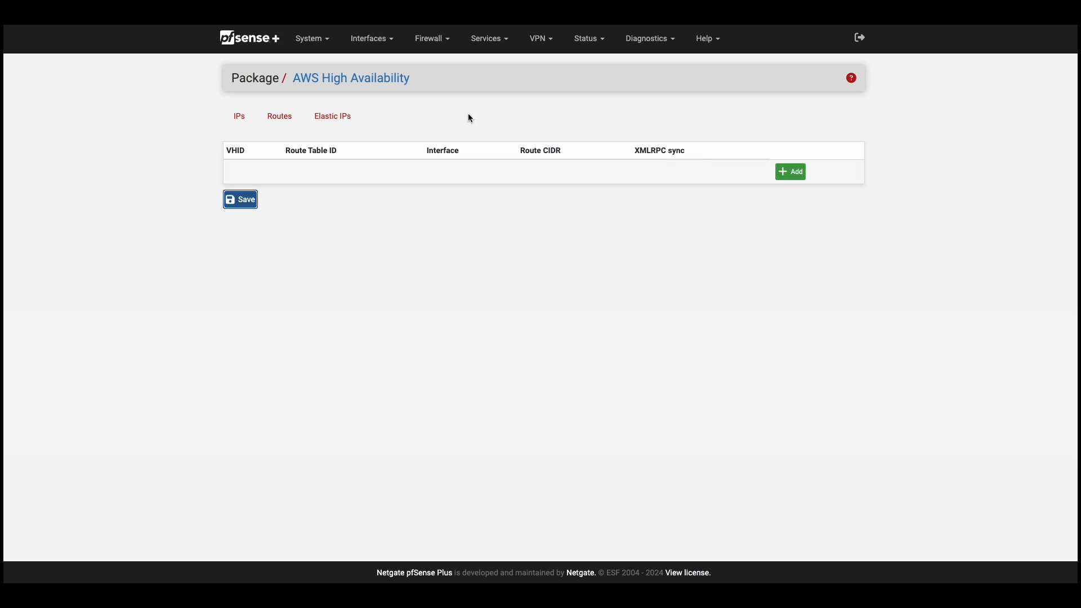
- Add a VHID 1@wan route failover for 10.164.4.0/22 in rtb-0b9b4ba9128515fda
left_click(790, 171)
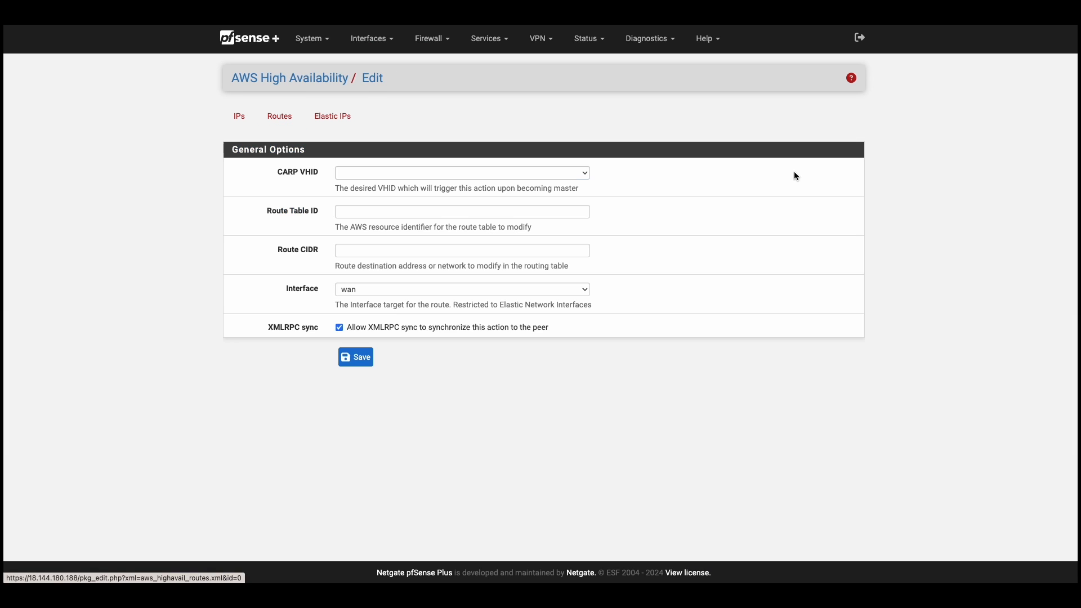
left_click(460, 172)
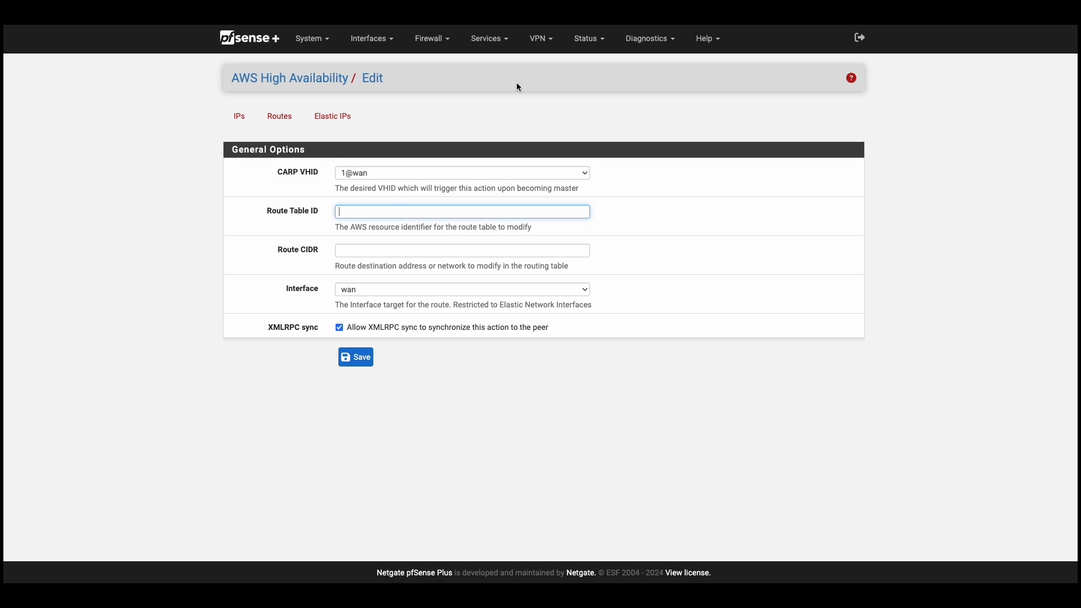
right_click(461, 211)
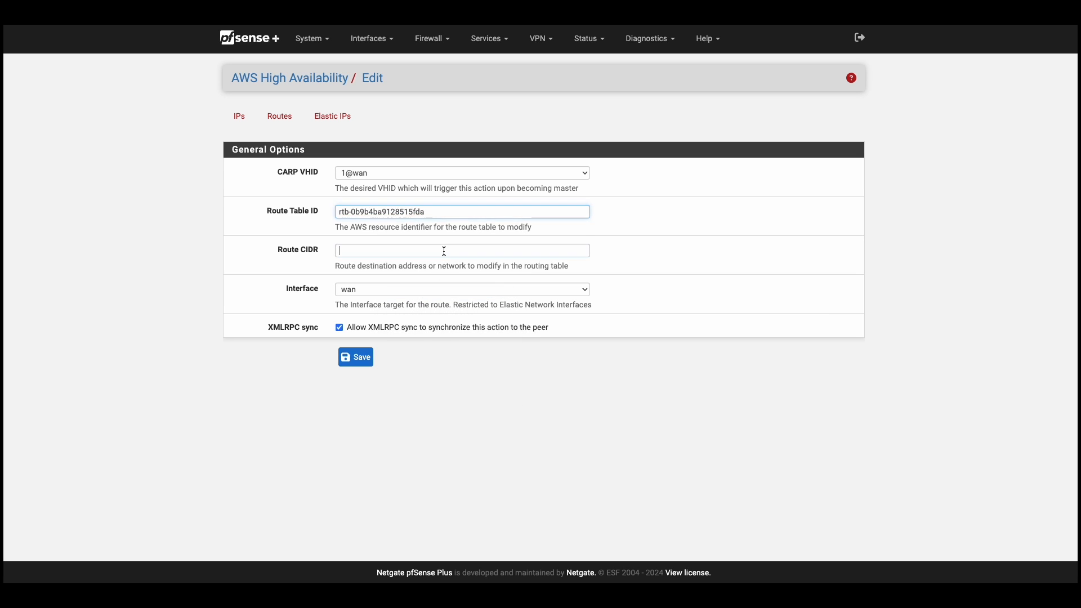
type("10.164.4.0")
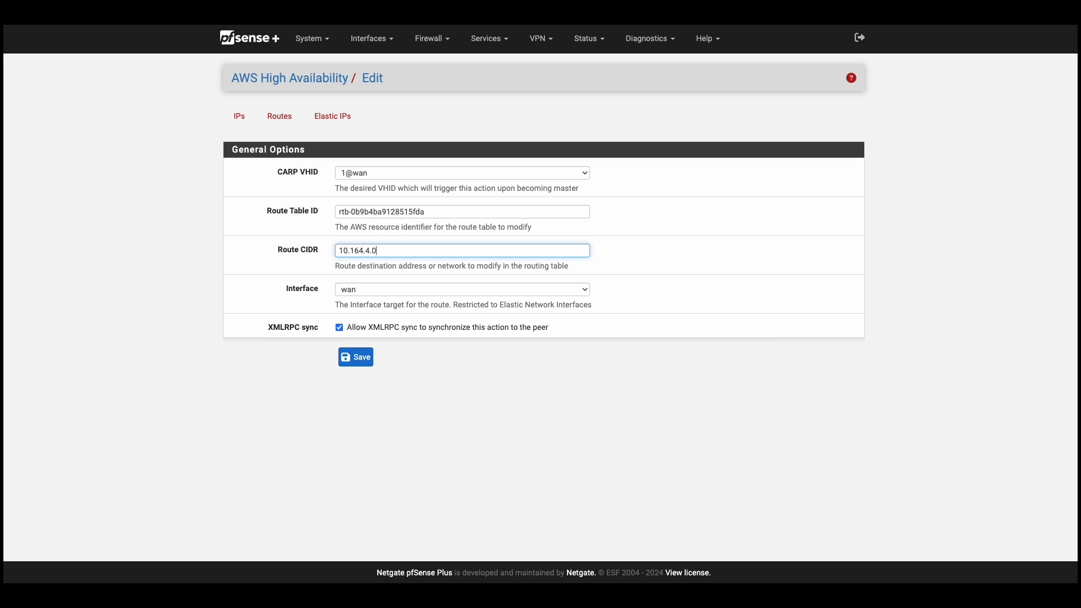
type("/22")
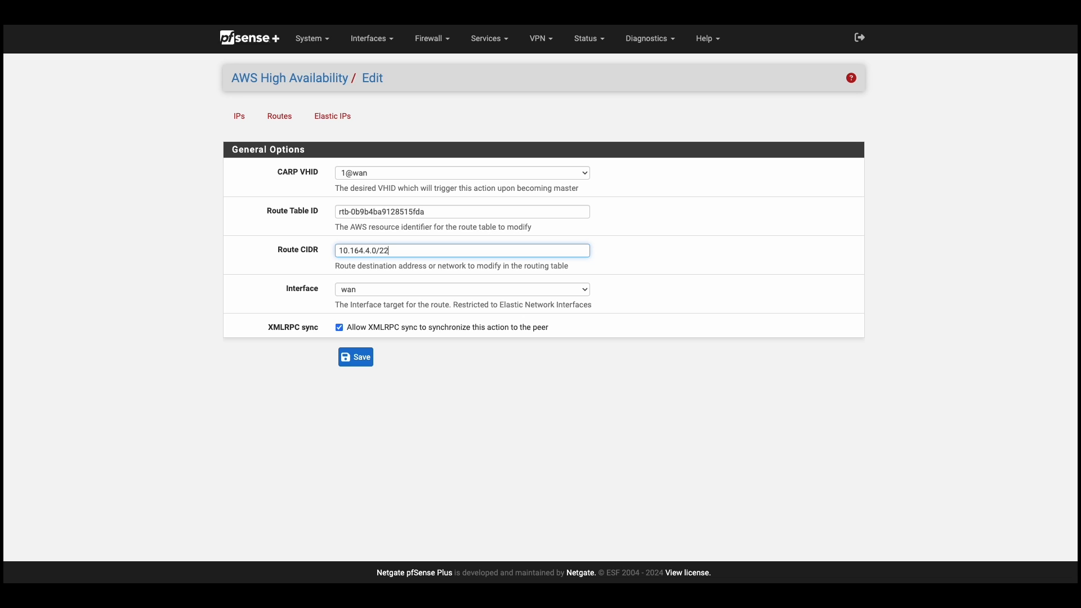
left_click(355, 357)
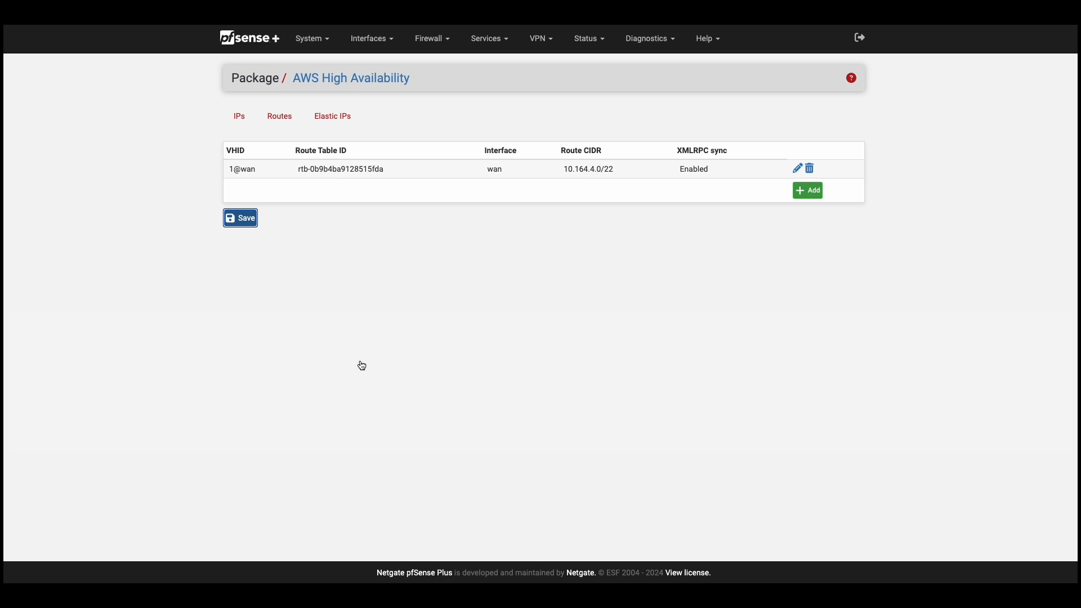
mouse_move(812, 200)
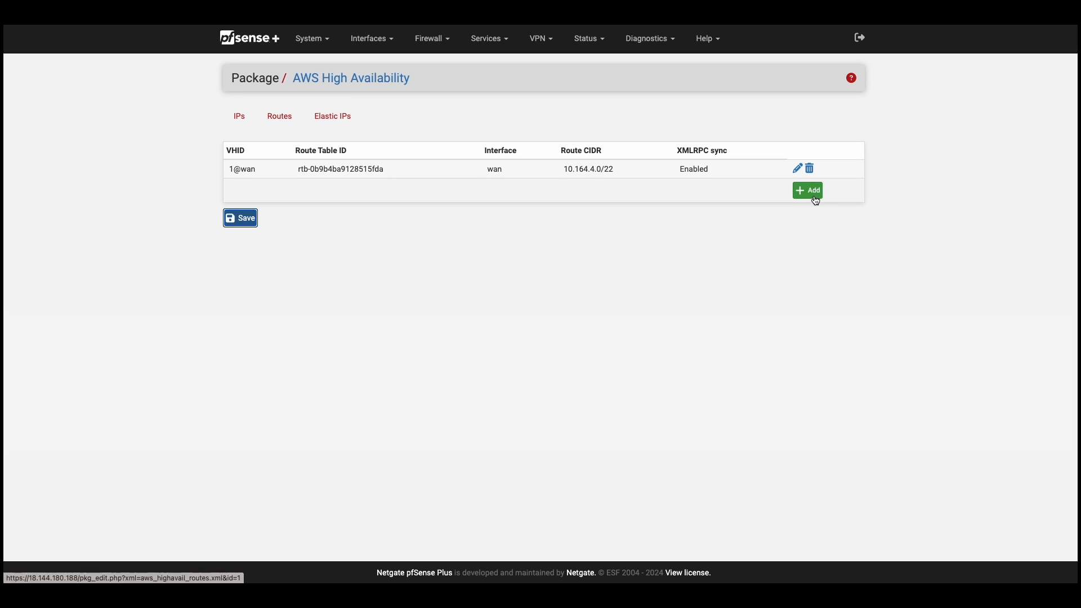
- Add a route failover for 0.0.0.0/0 in rtb-058e3f41024809d5c targeting lan
left_click(808, 190)
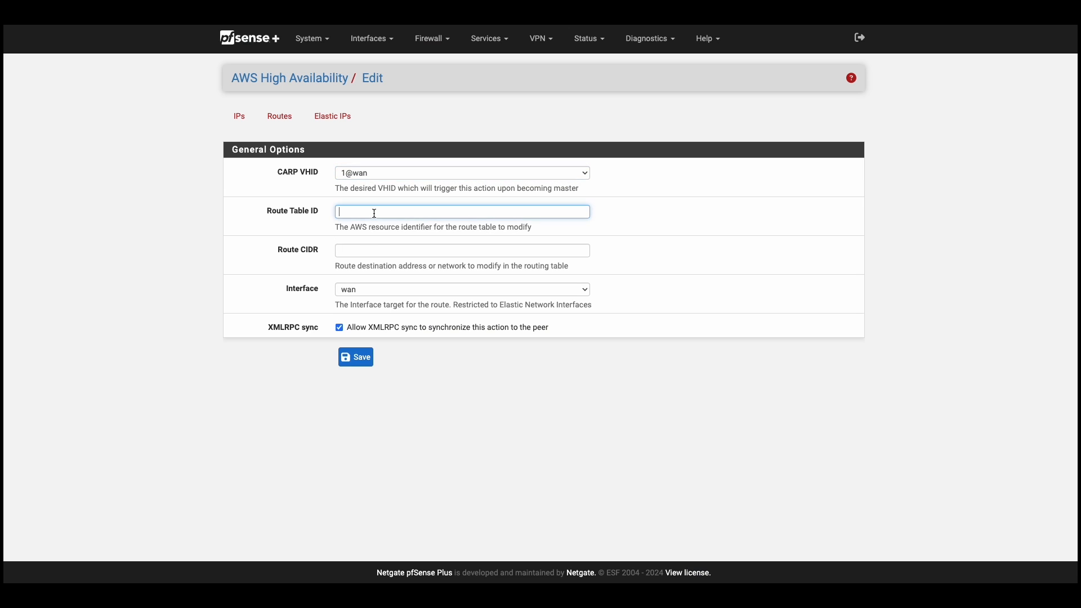
type("rtb-058e3f41024809d5c")
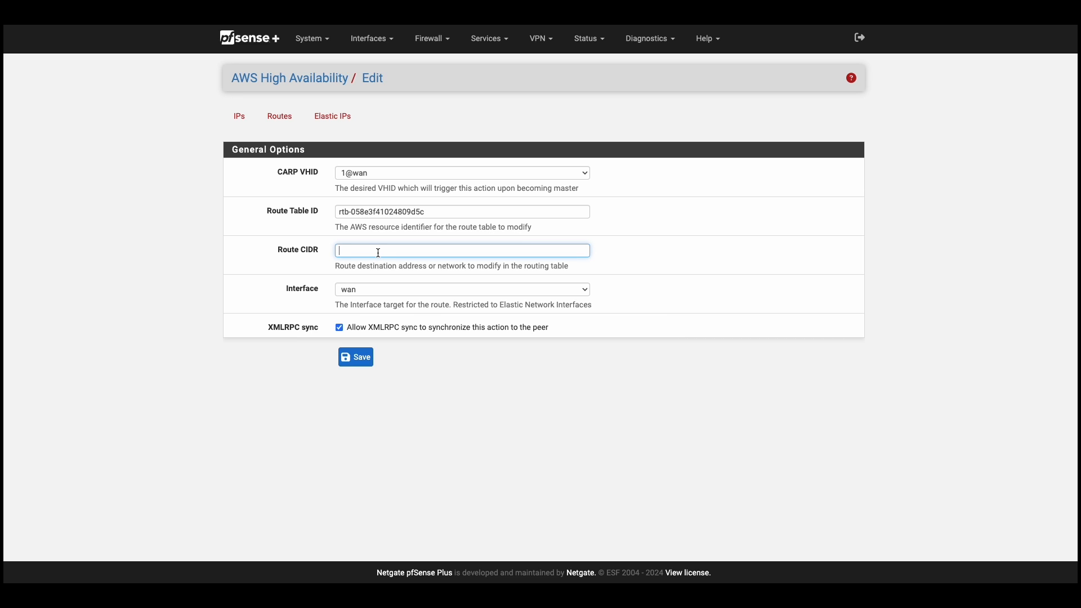
type("0.0.0.0")
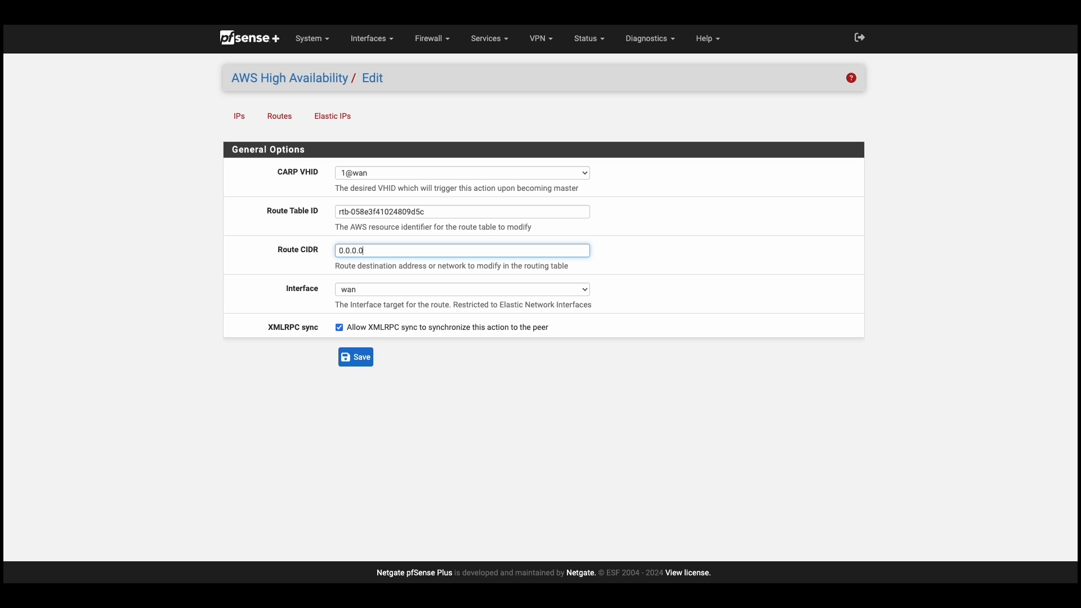
type("/0")
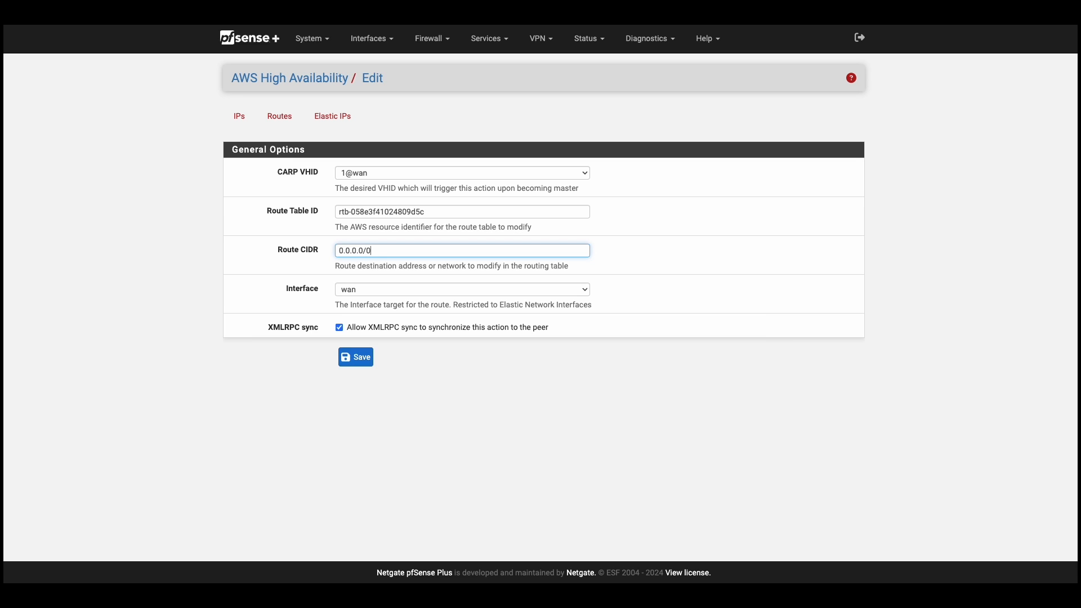
left_click(461, 289)
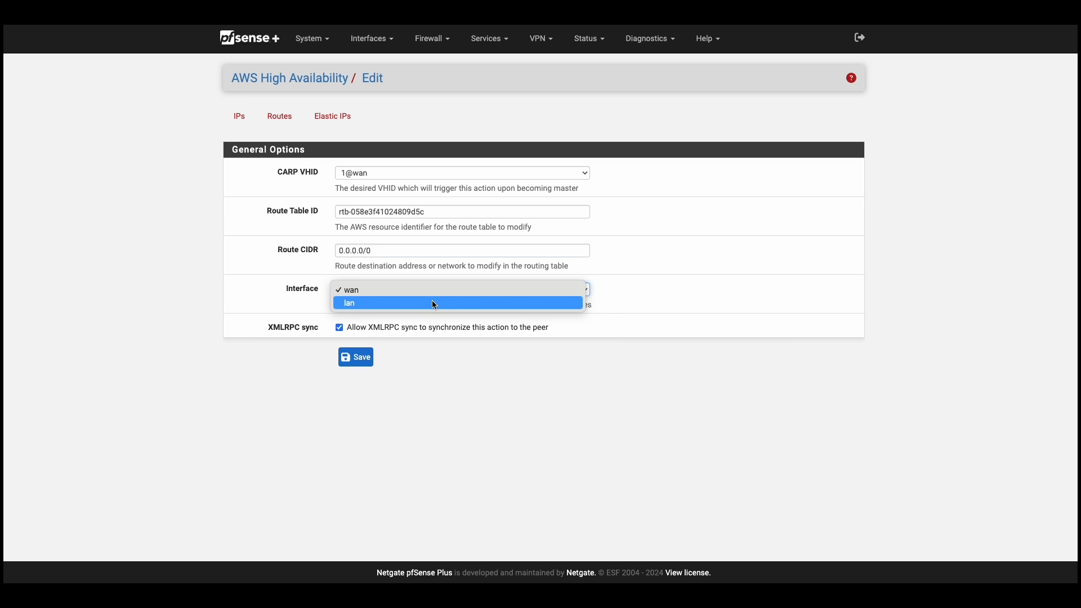
left_click(349, 303)
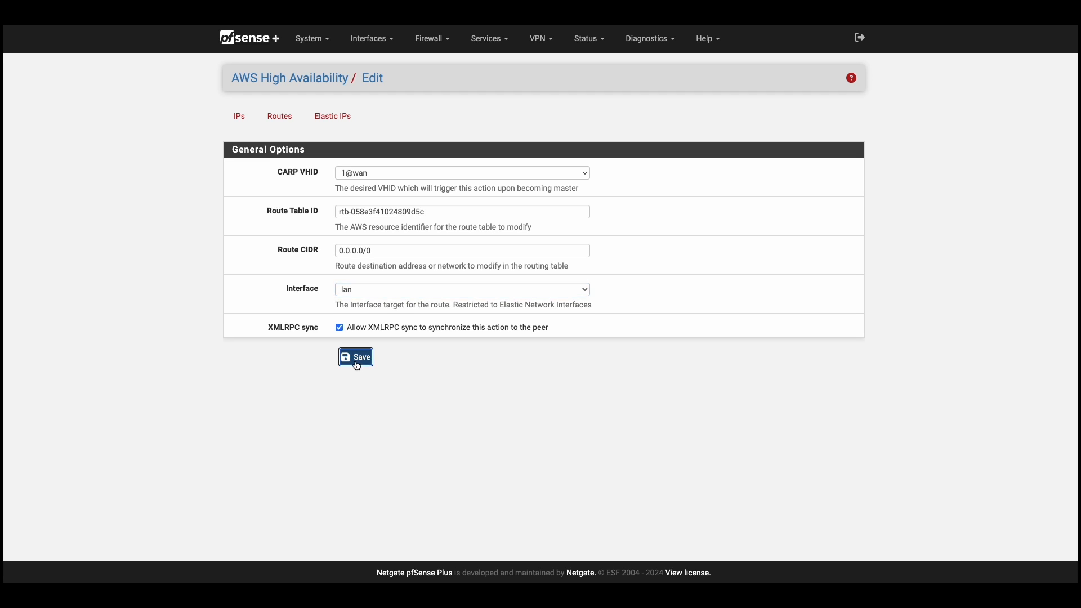
left_click(355, 357)
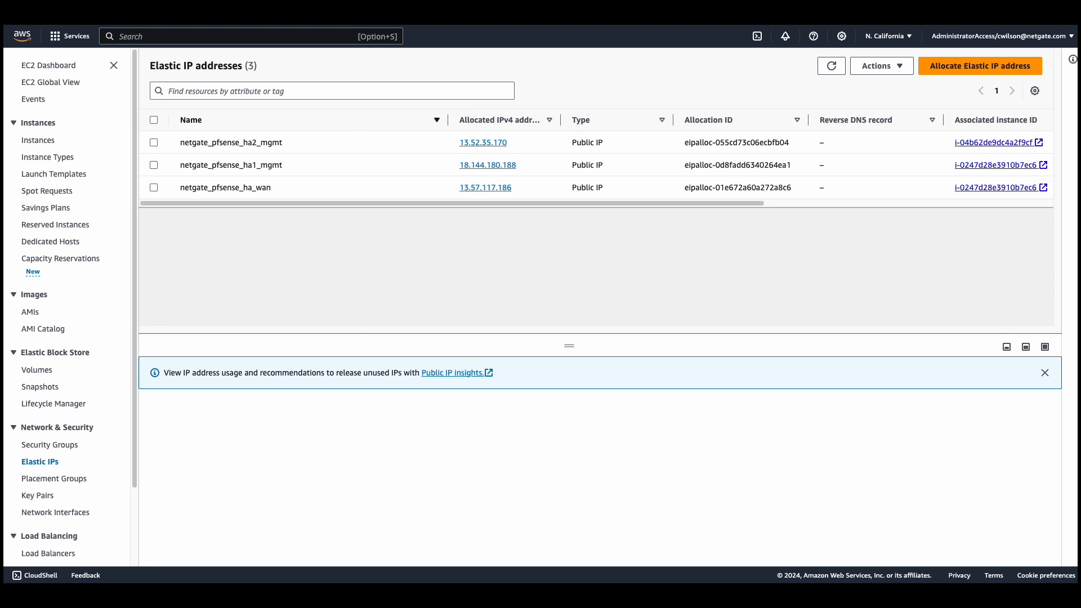
mouse_move(378, 196)
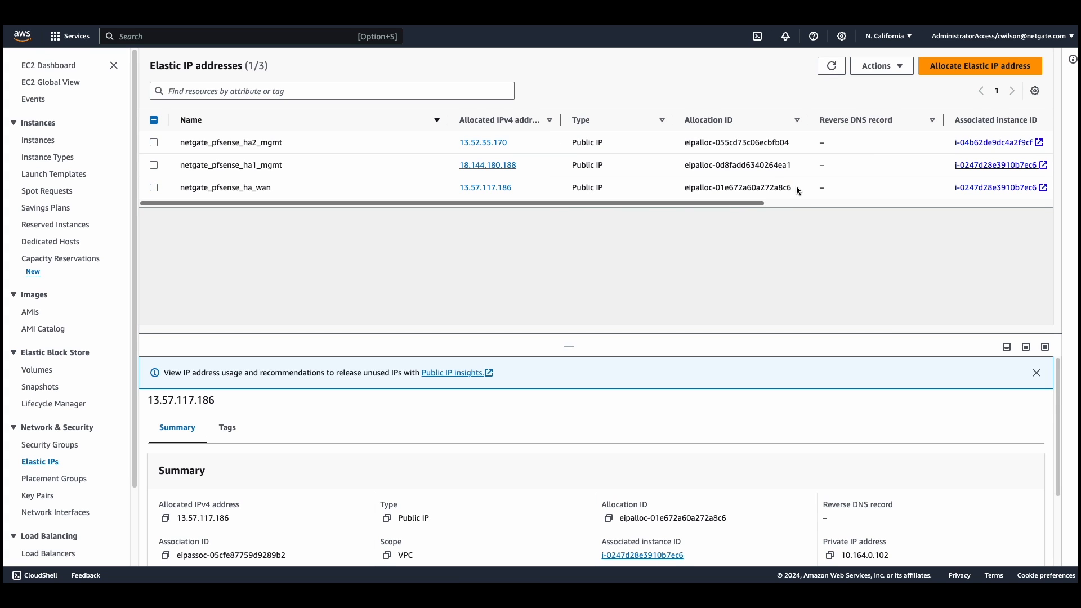
- Copy the allocation ID of the netgate_pfsense_ha_wan Elastic IP
double_click(737, 187)
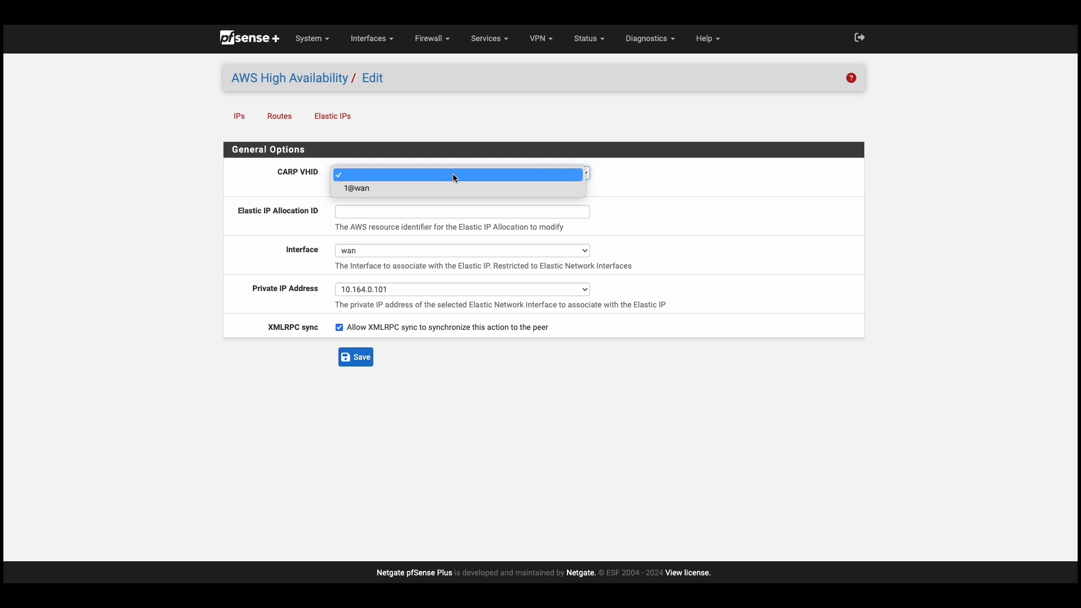
- Save an Elastic IP entry for 1@wan with allocation eipalloc-01e672a60a272a8c6 on wan 10.164.0.101
left_click(356, 188)
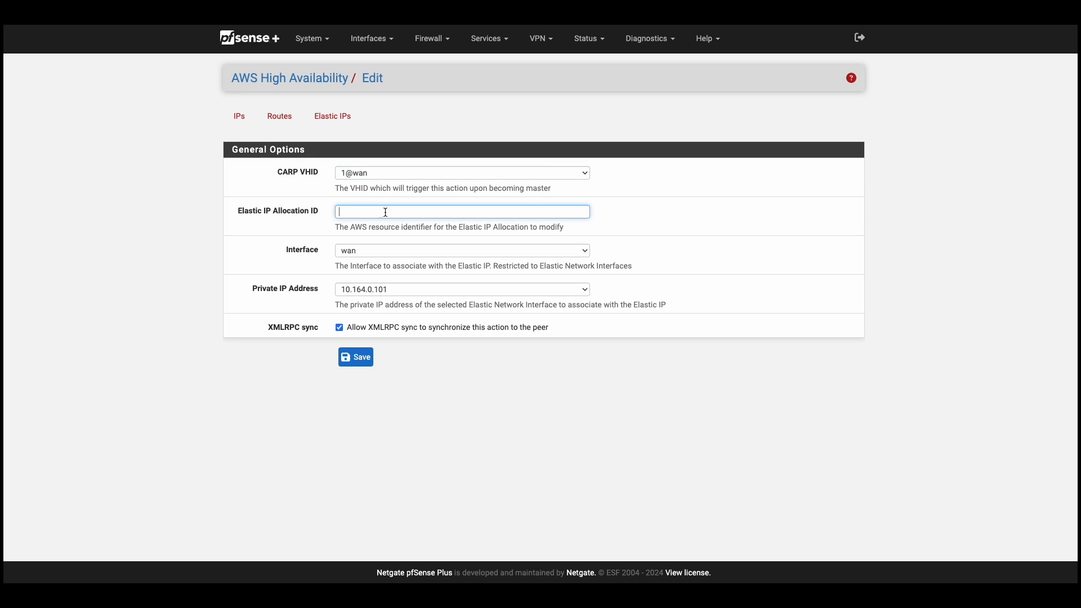
type("eipalloc-01e672a60a272a8c6")
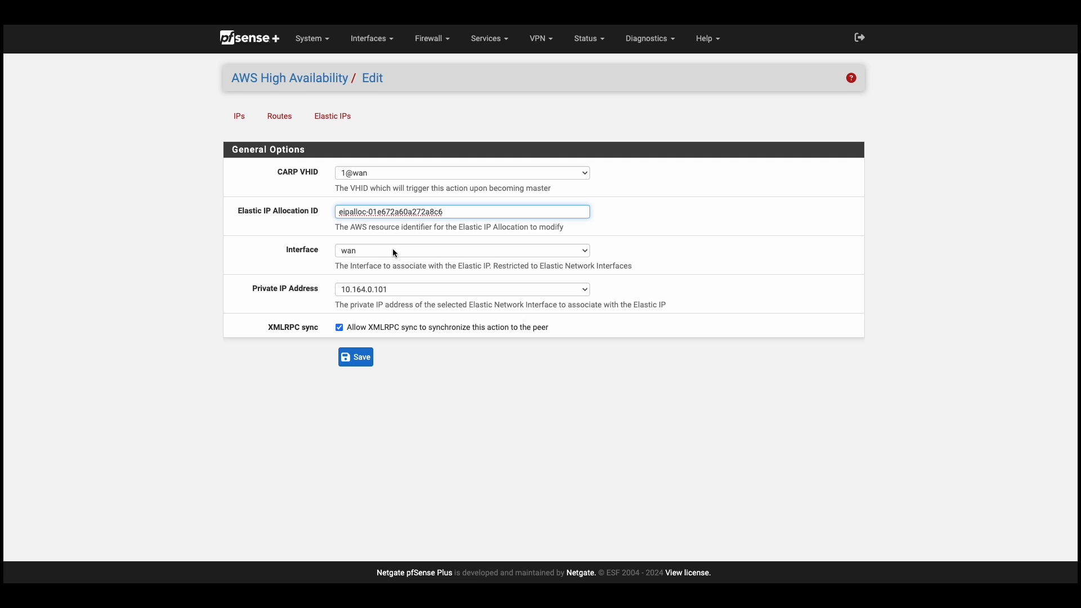
left_click(355, 357)
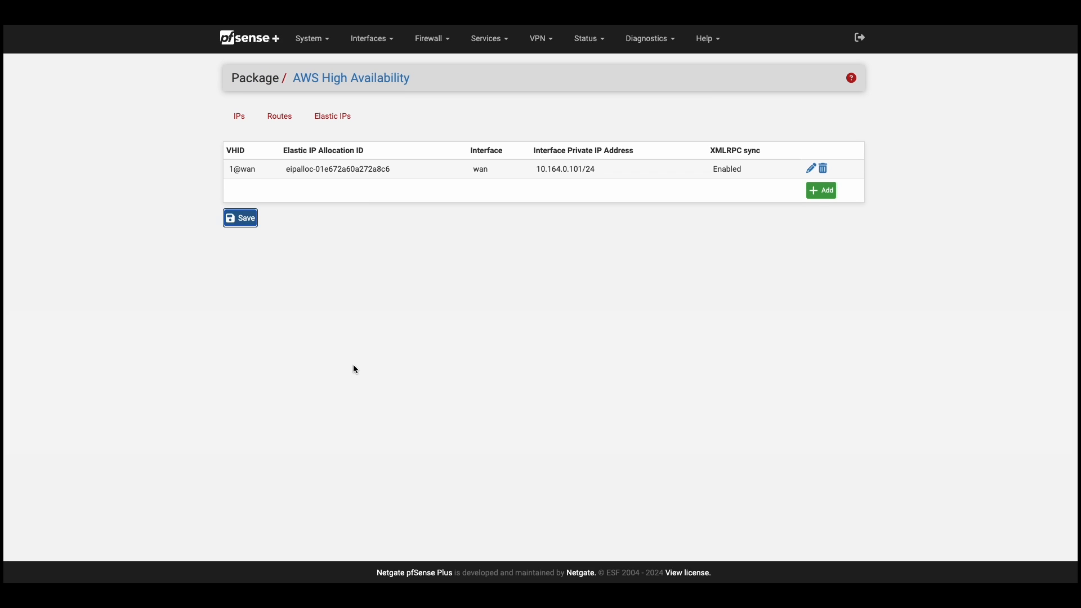
- On the peer, check the synced route entries and the Elastic IP eipalloc-01e672a60a272a8c6 entry
left_click(311, 38)
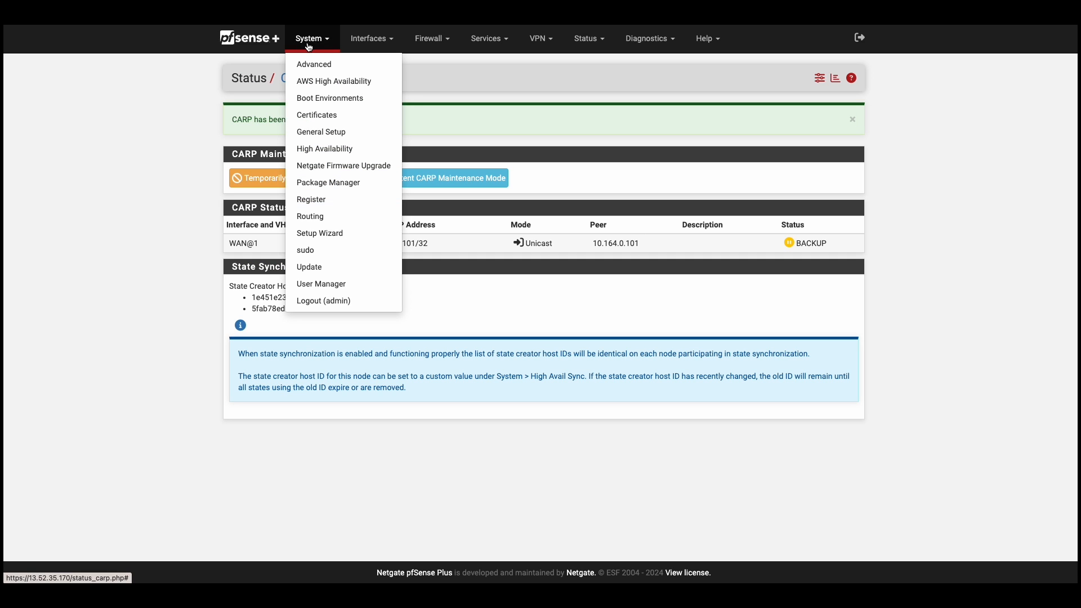
left_click(334, 81)
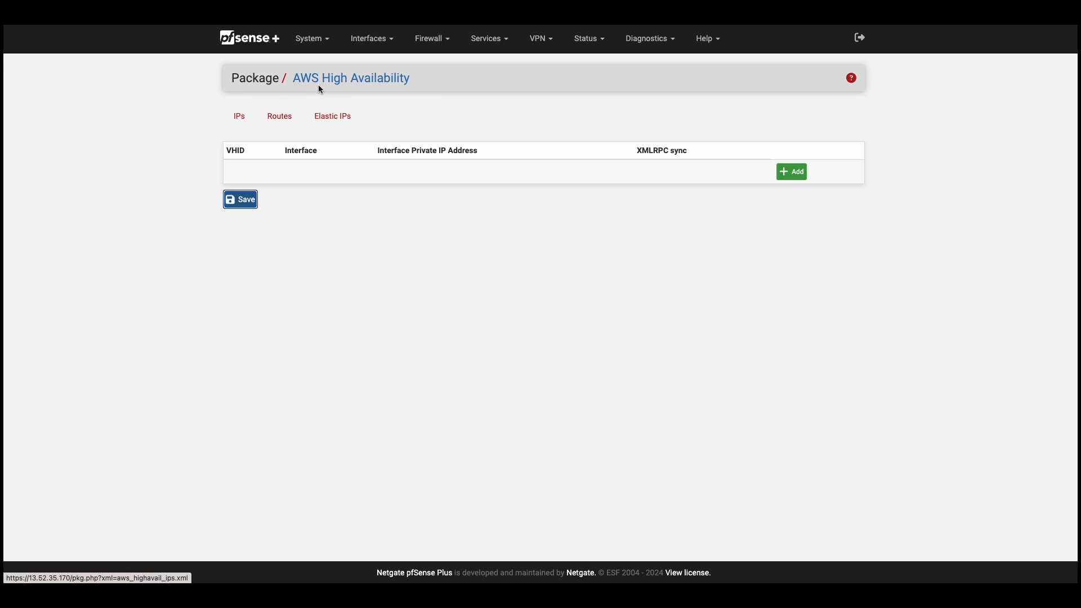
left_click(279, 116)
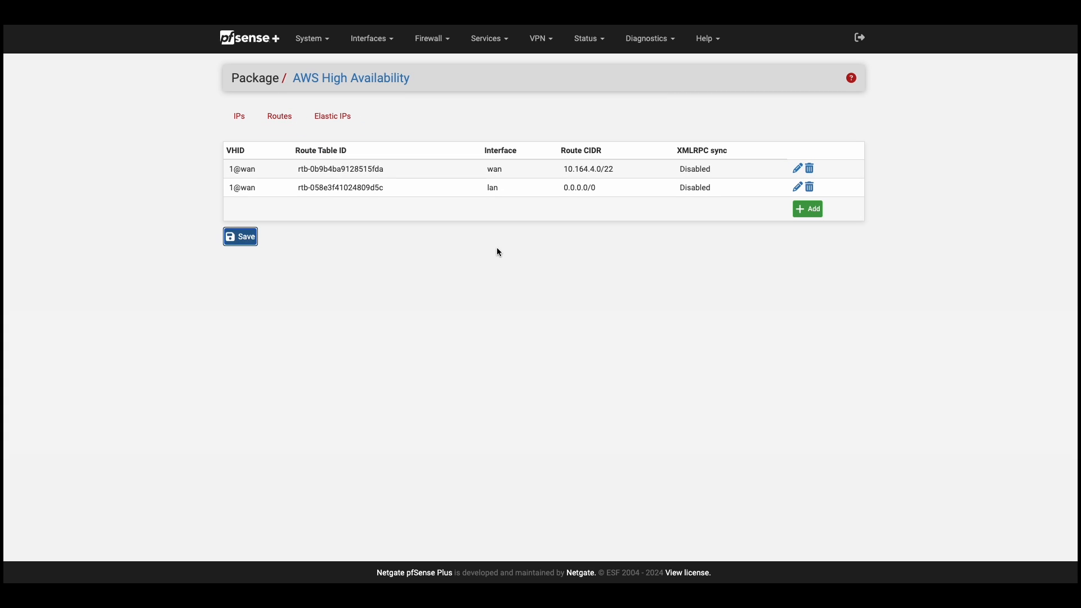
mouse_move(500, 251)
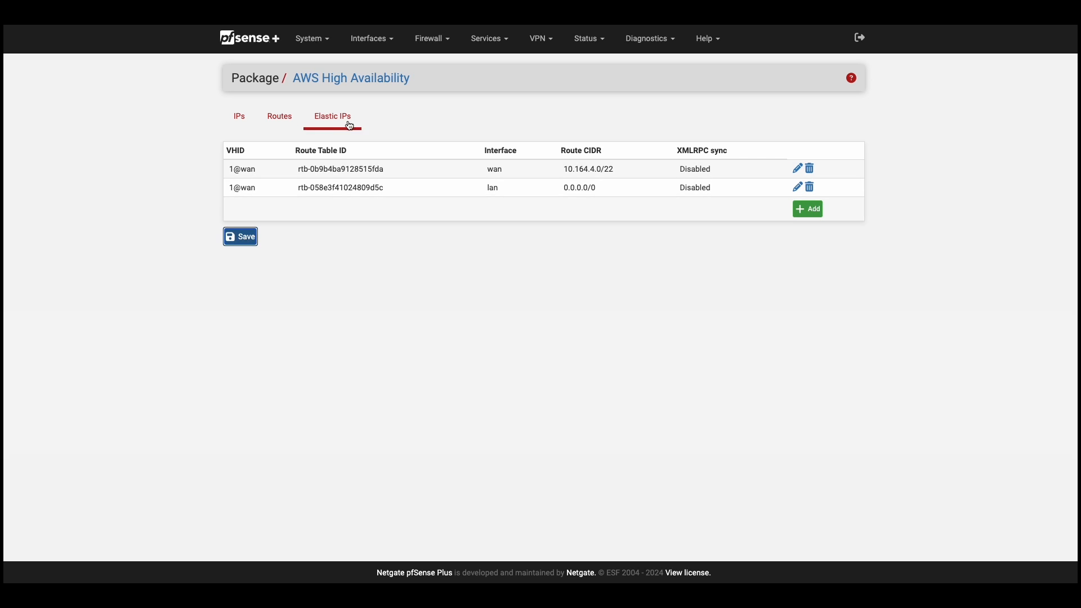
left_click(332, 116)
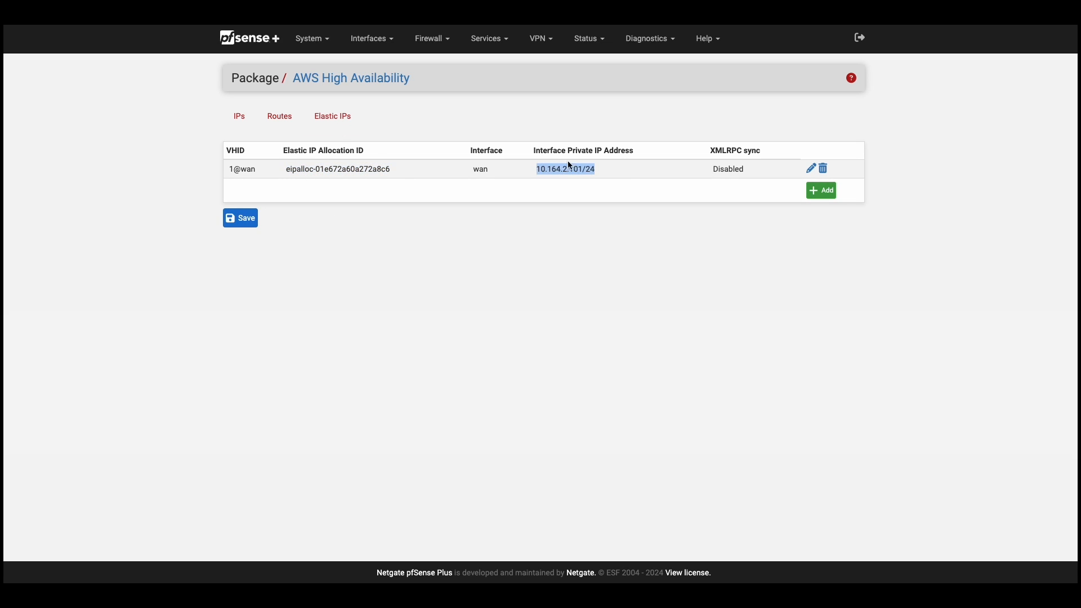
mouse_move(571, 179)
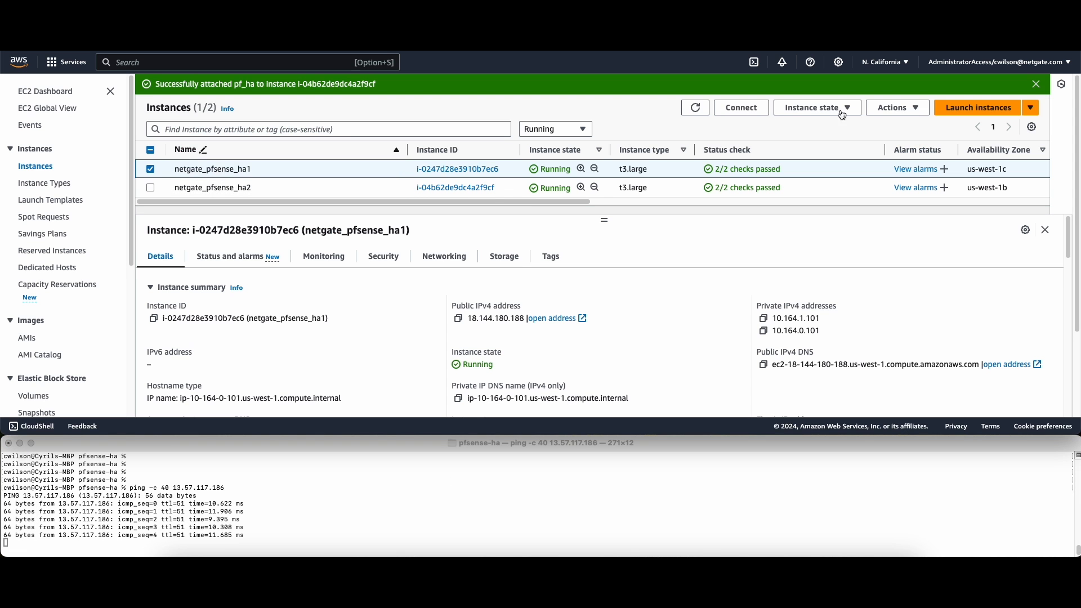
- Change netgate_pfsense_ha1's instance state during the ping, then refresh the Elastic IP associations
left_click(817, 108)
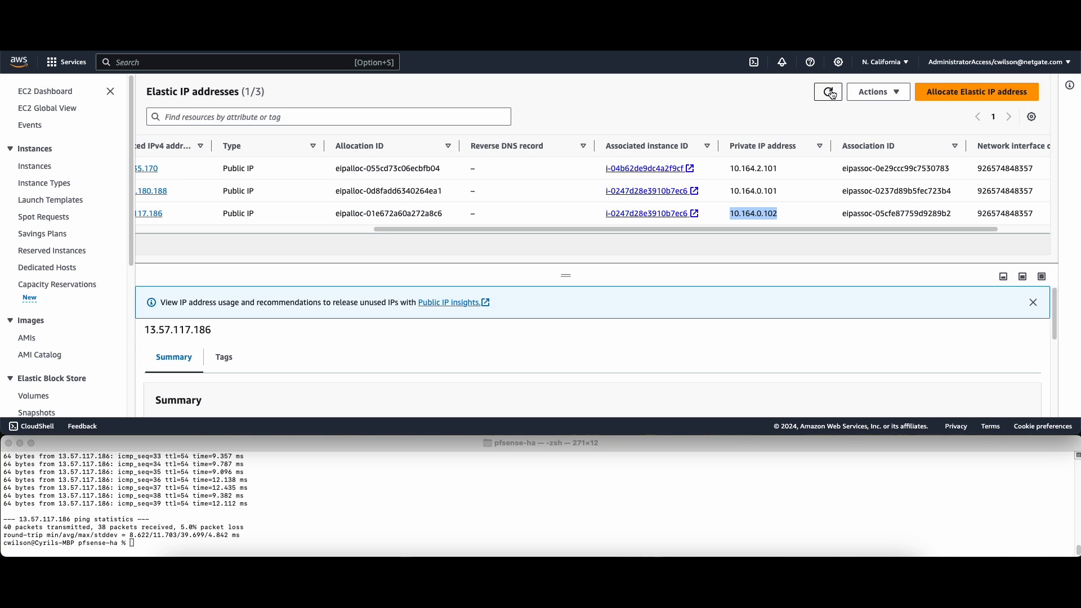
left_click(827, 92)
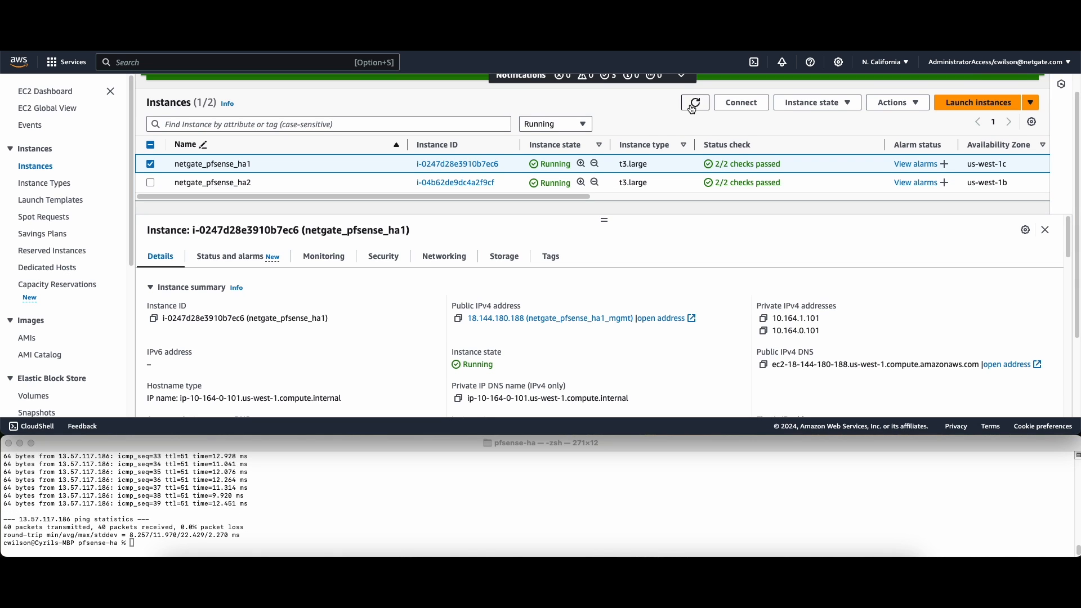
mouse_move(694, 102)
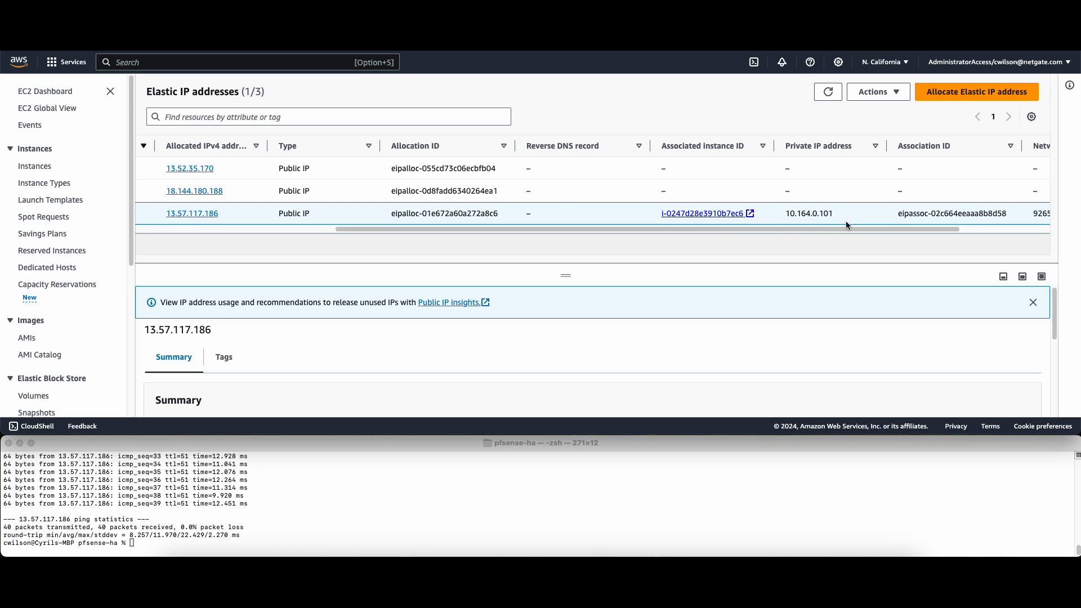
- Inspect Elastic IP 13.57.117.186 and confirm its private IP is 10.164.0.101
left_click(1032, 302)
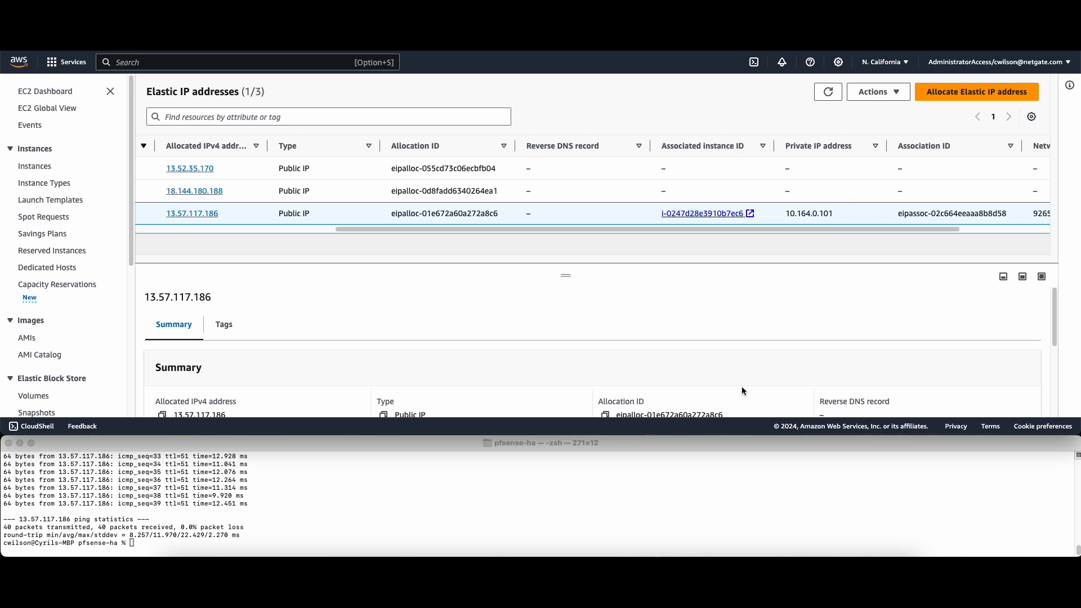
double_click(808, 213)
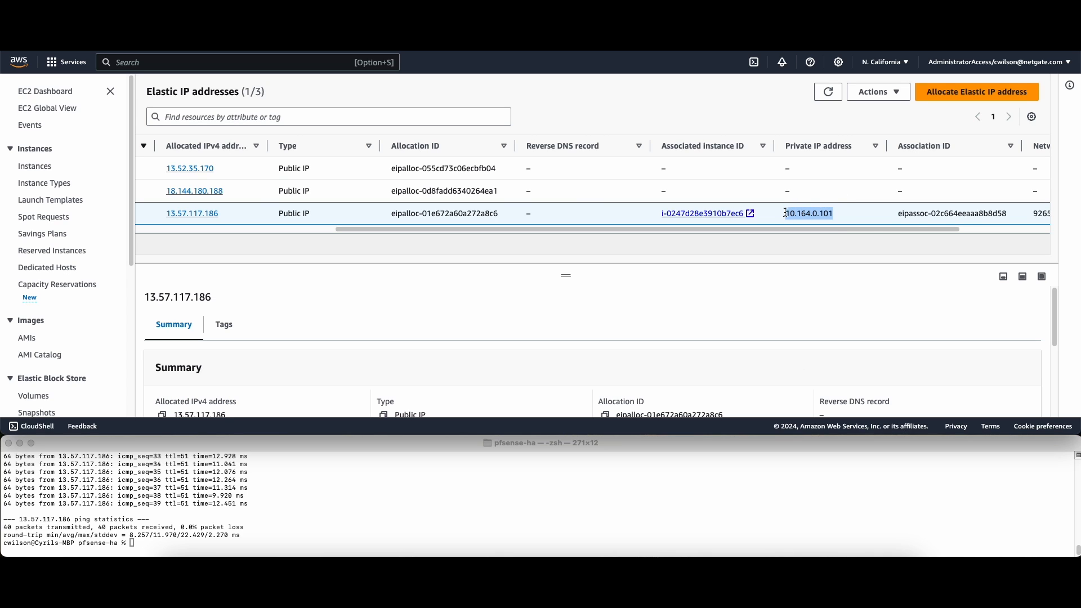